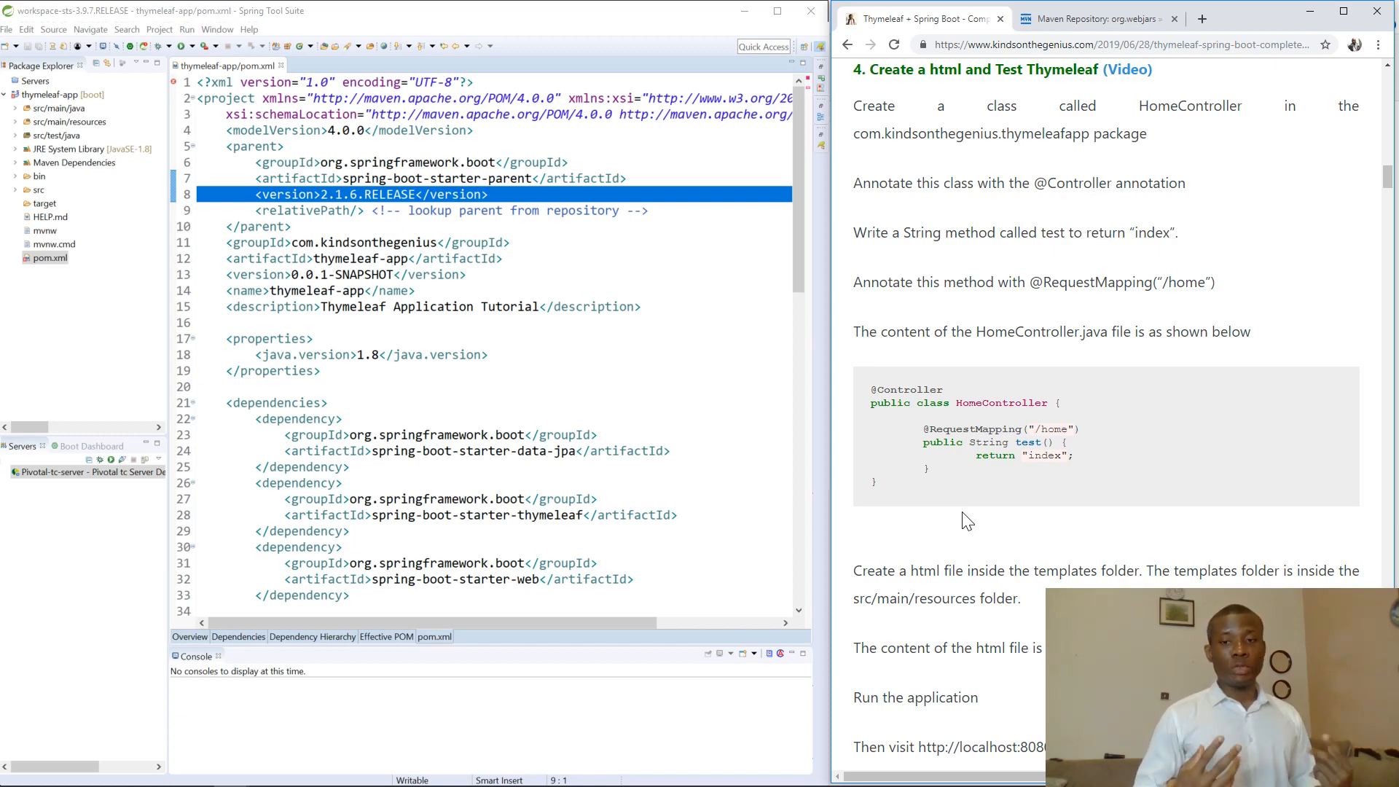
pyautogui.moveTo(1130, 270)
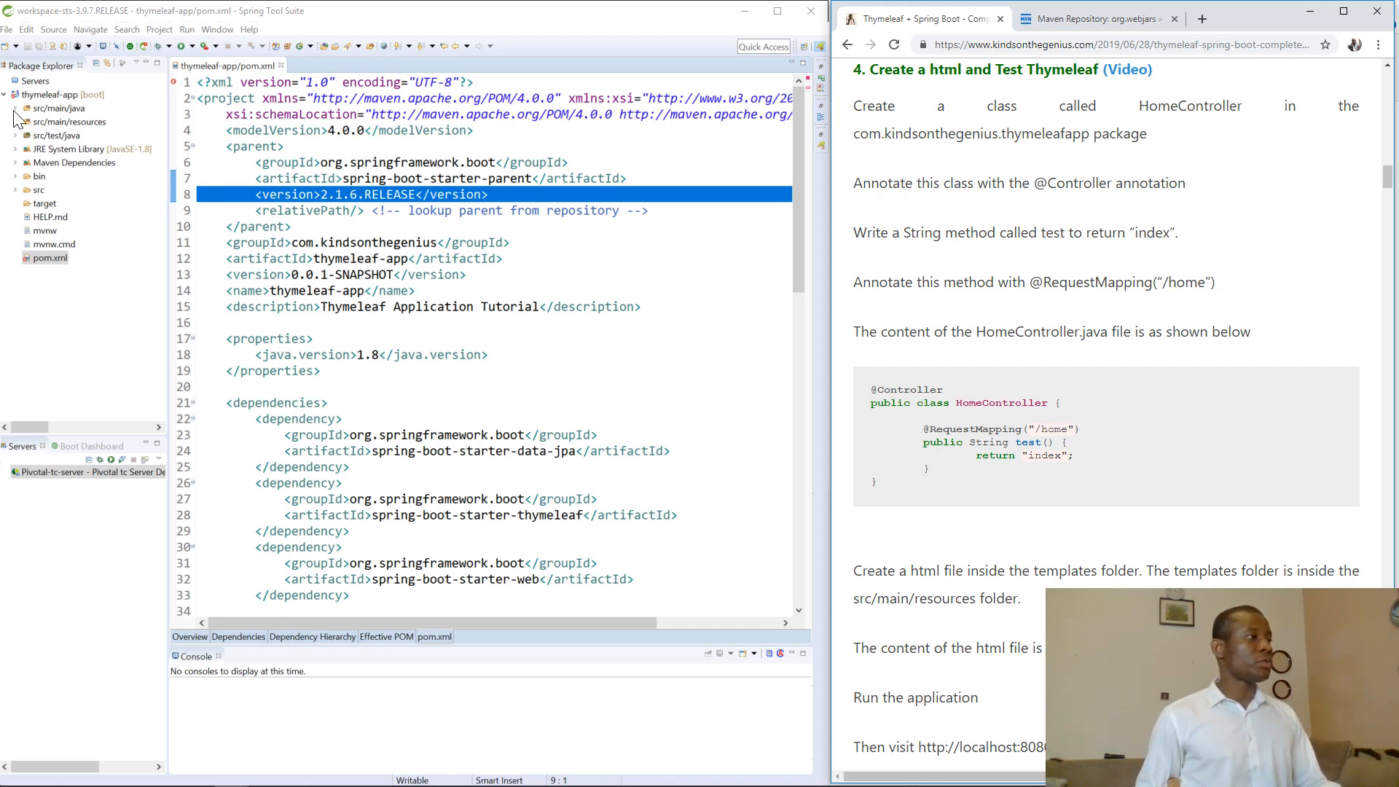
# - Expand src/main/java and the com.kindsonthegenius.thymeleafapp package to reveal ThymeleafAppApplication.java
pyautogui.click(14, 108)
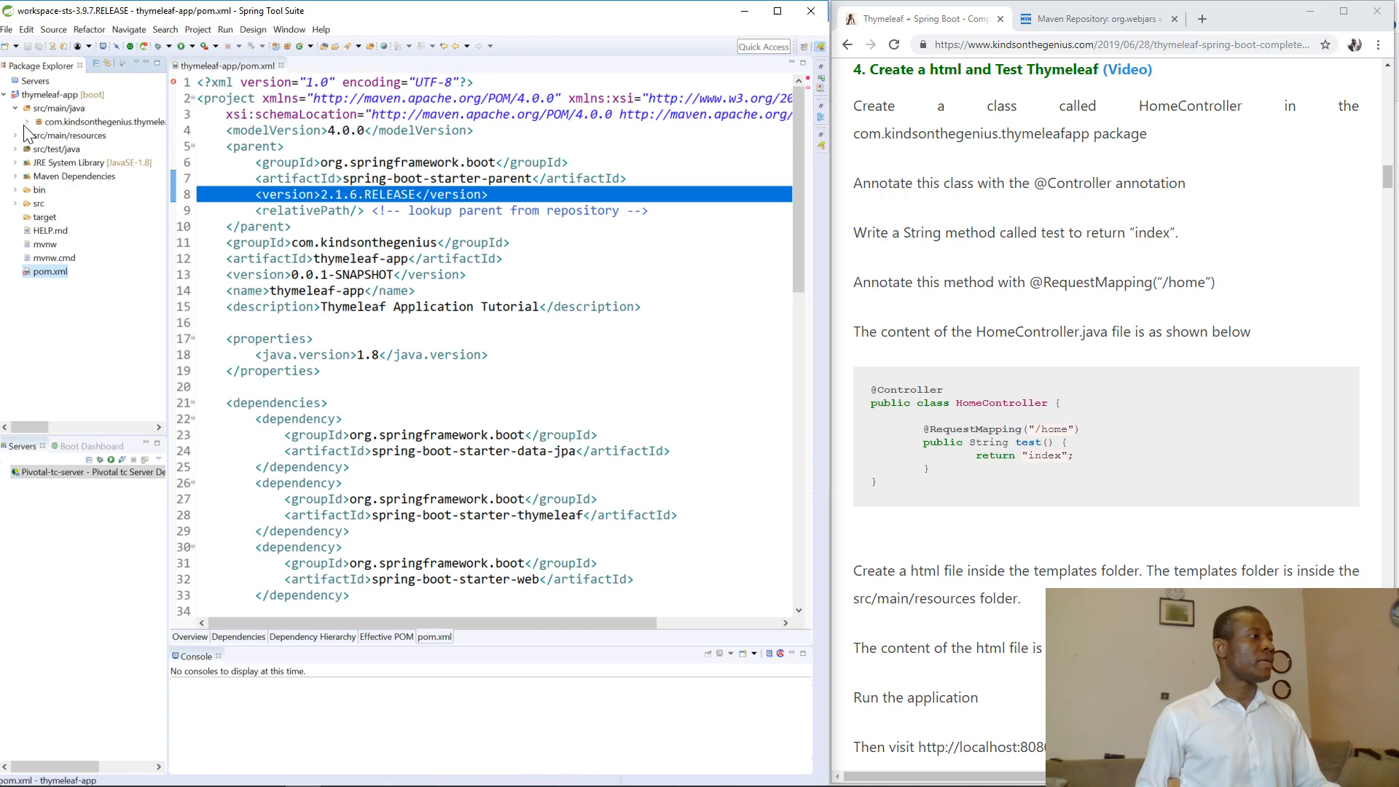
pyautogui.click(16, 122)
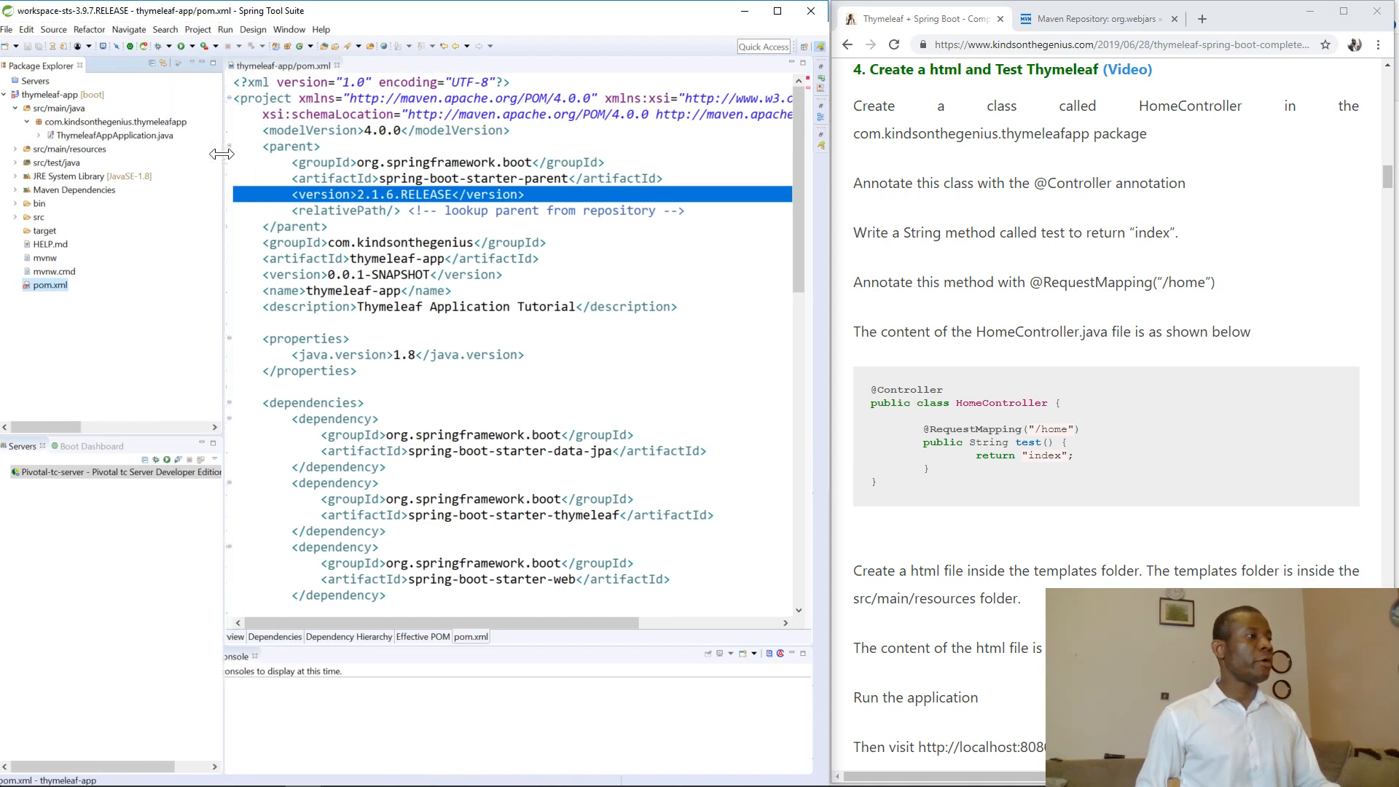
# - Create a new Java class named HomeController in the thymeleafapp package
pyautogui.rightClick(113, 121)
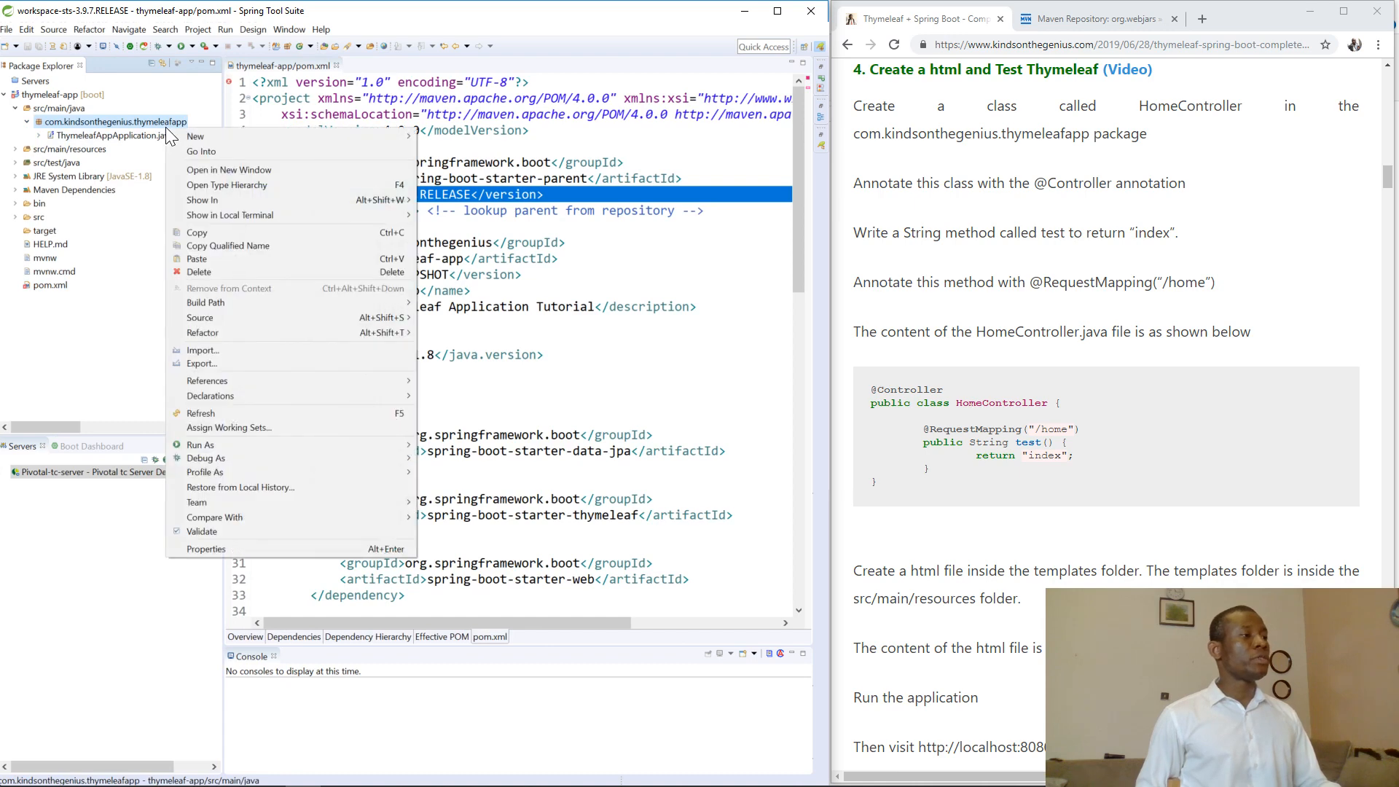
pyautogui.click(195, 135)
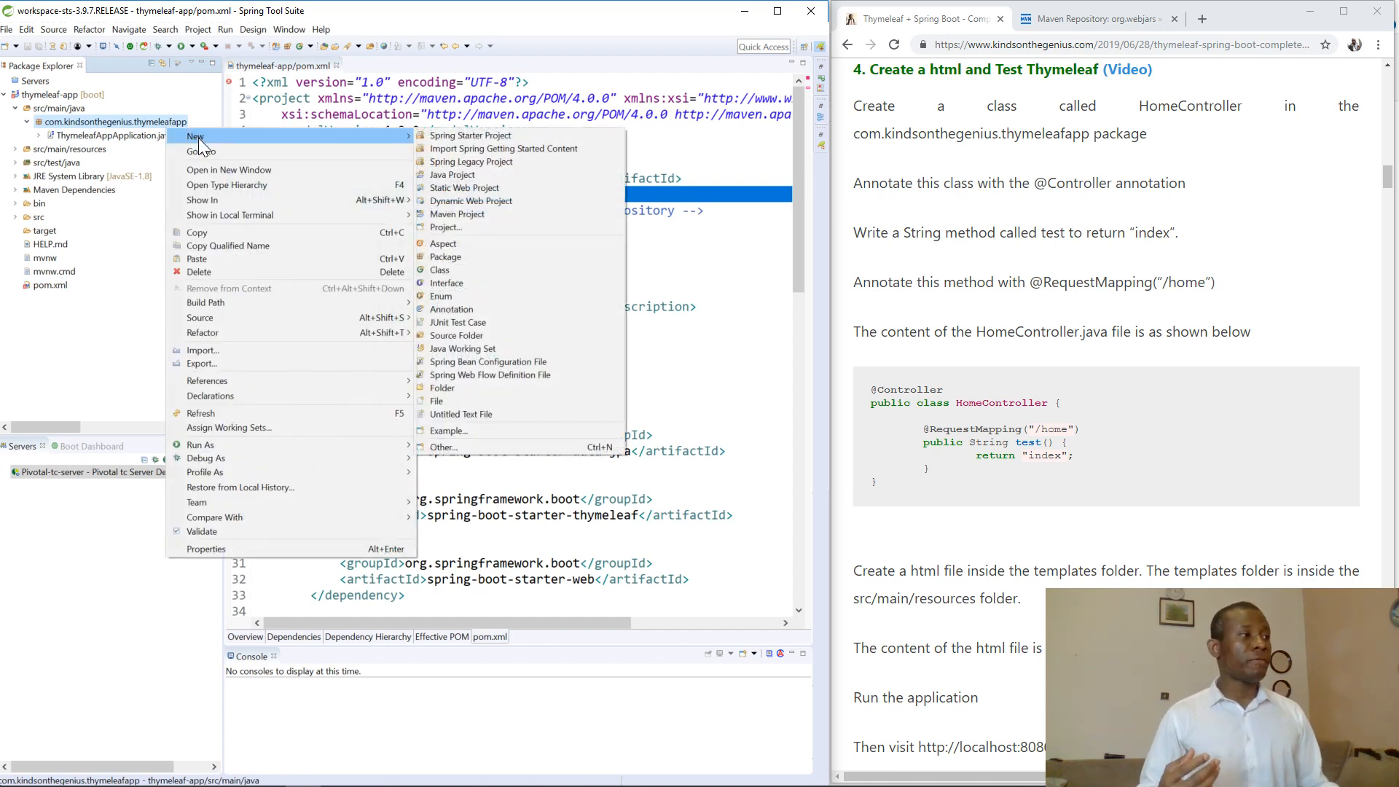
pyautogui.moveTo(481, 274)
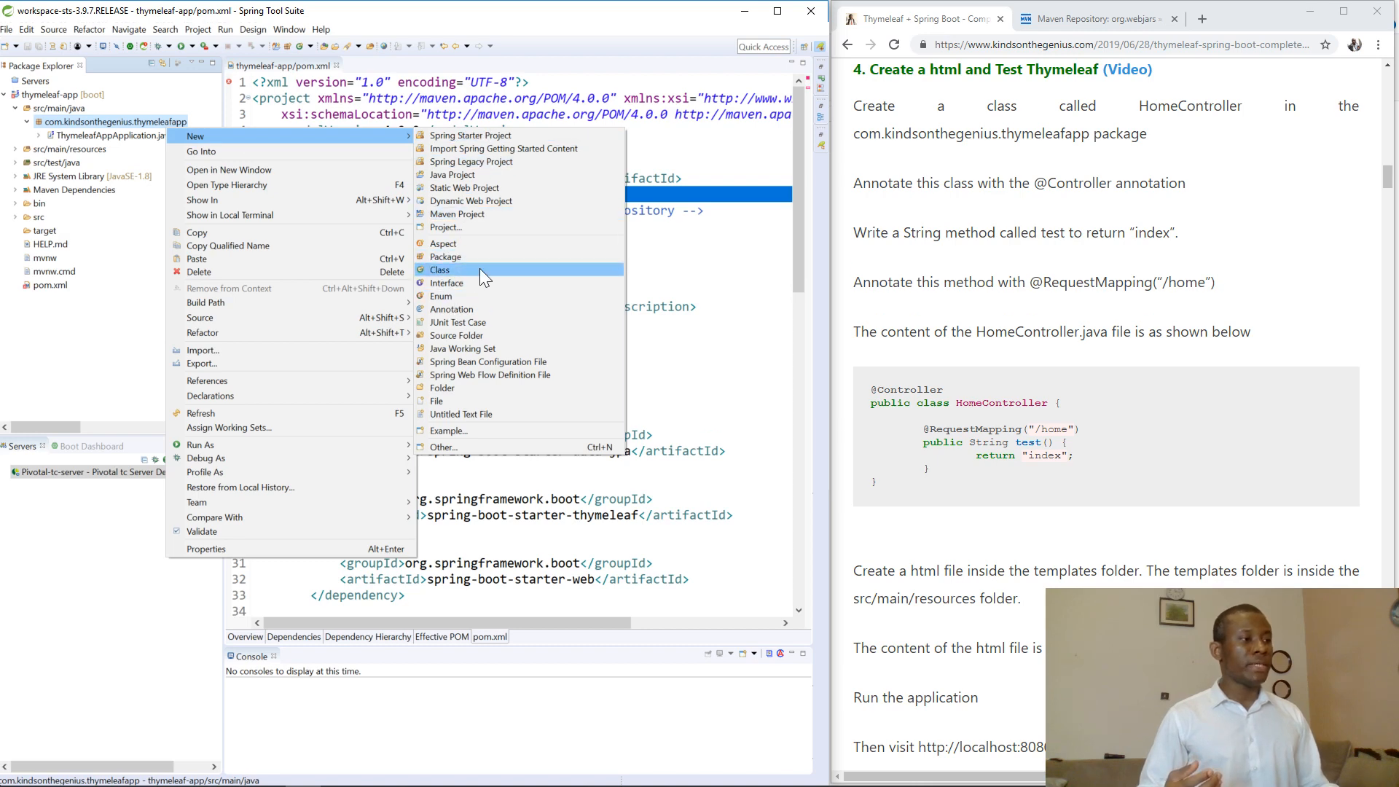
pyautogui.click(439, 270)
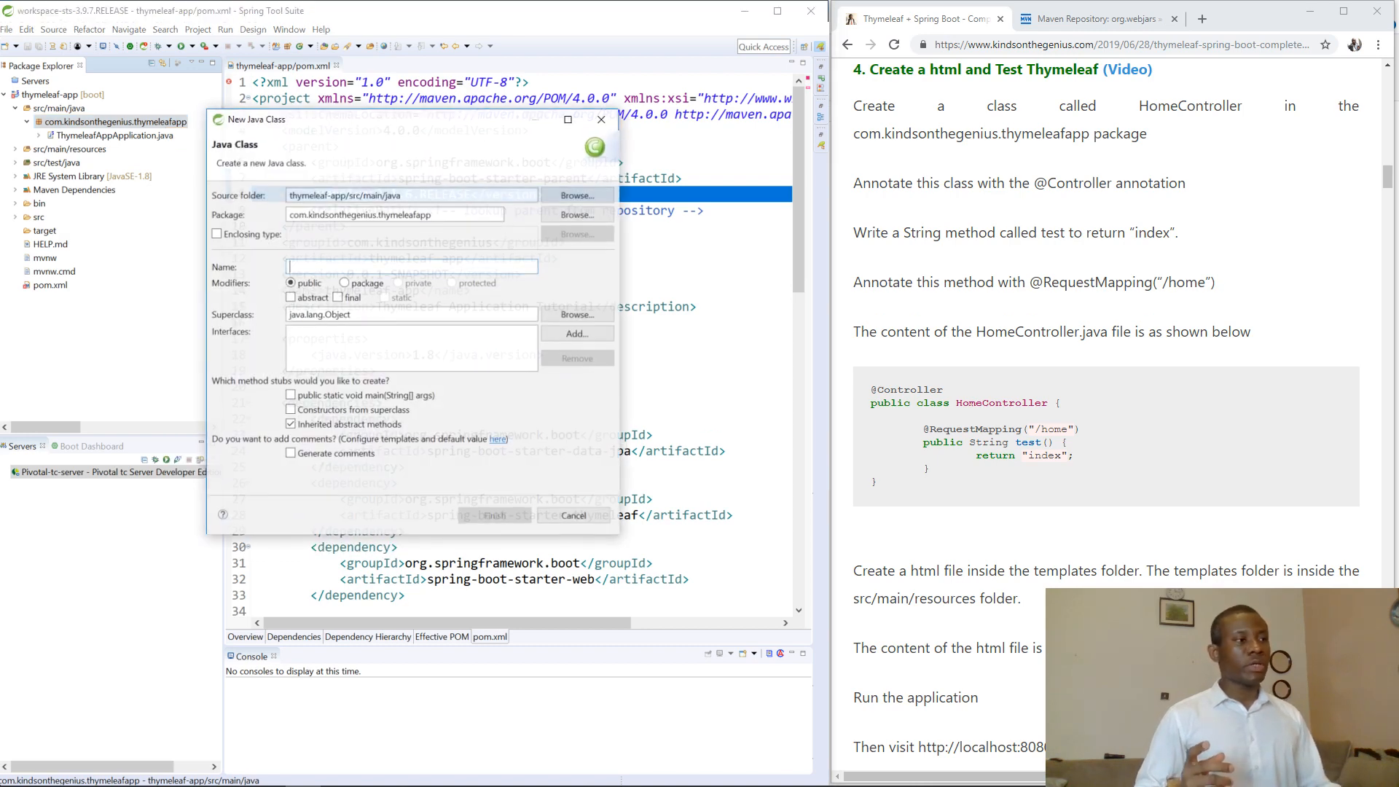
pyautogui.write('H')
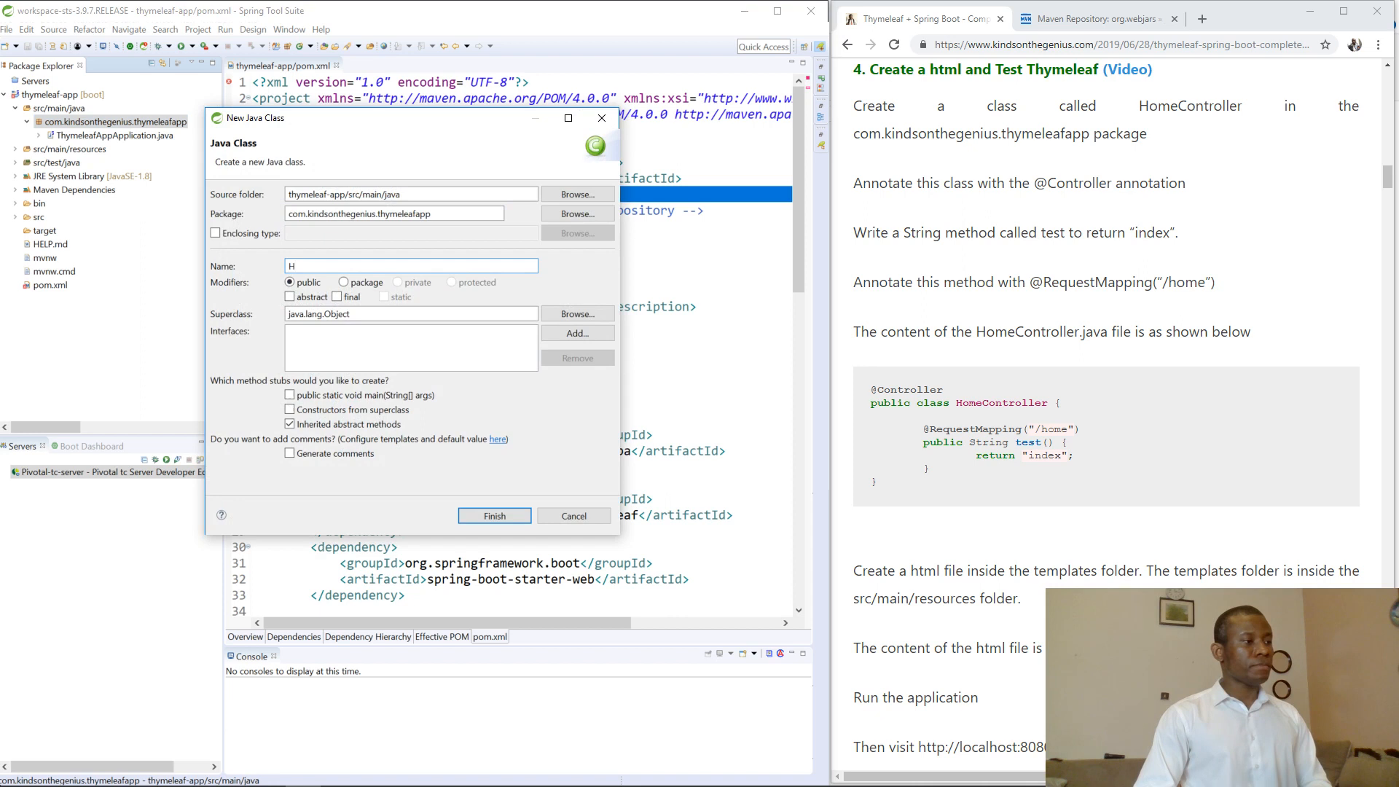
pyautogui.write('omeController')
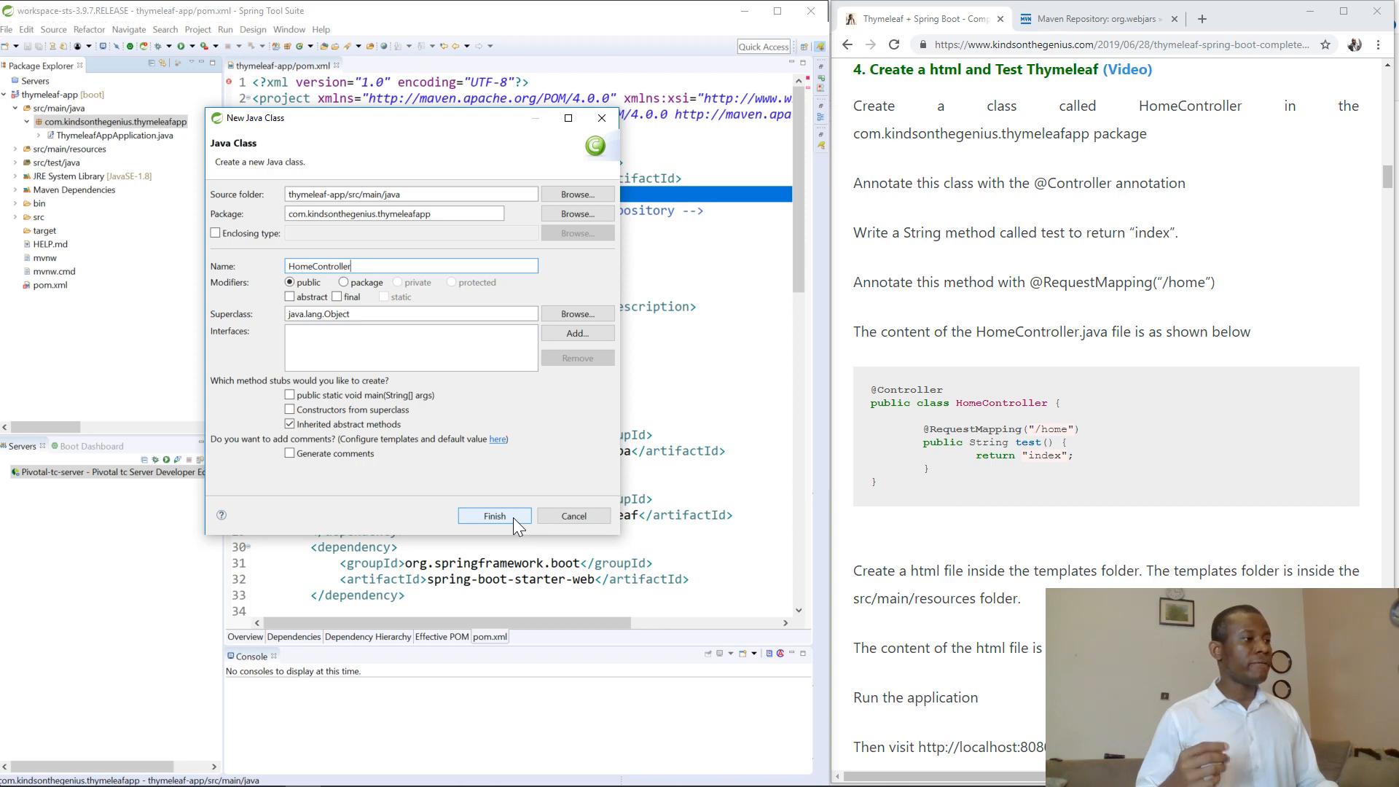
pyautogui.click(494, 516)
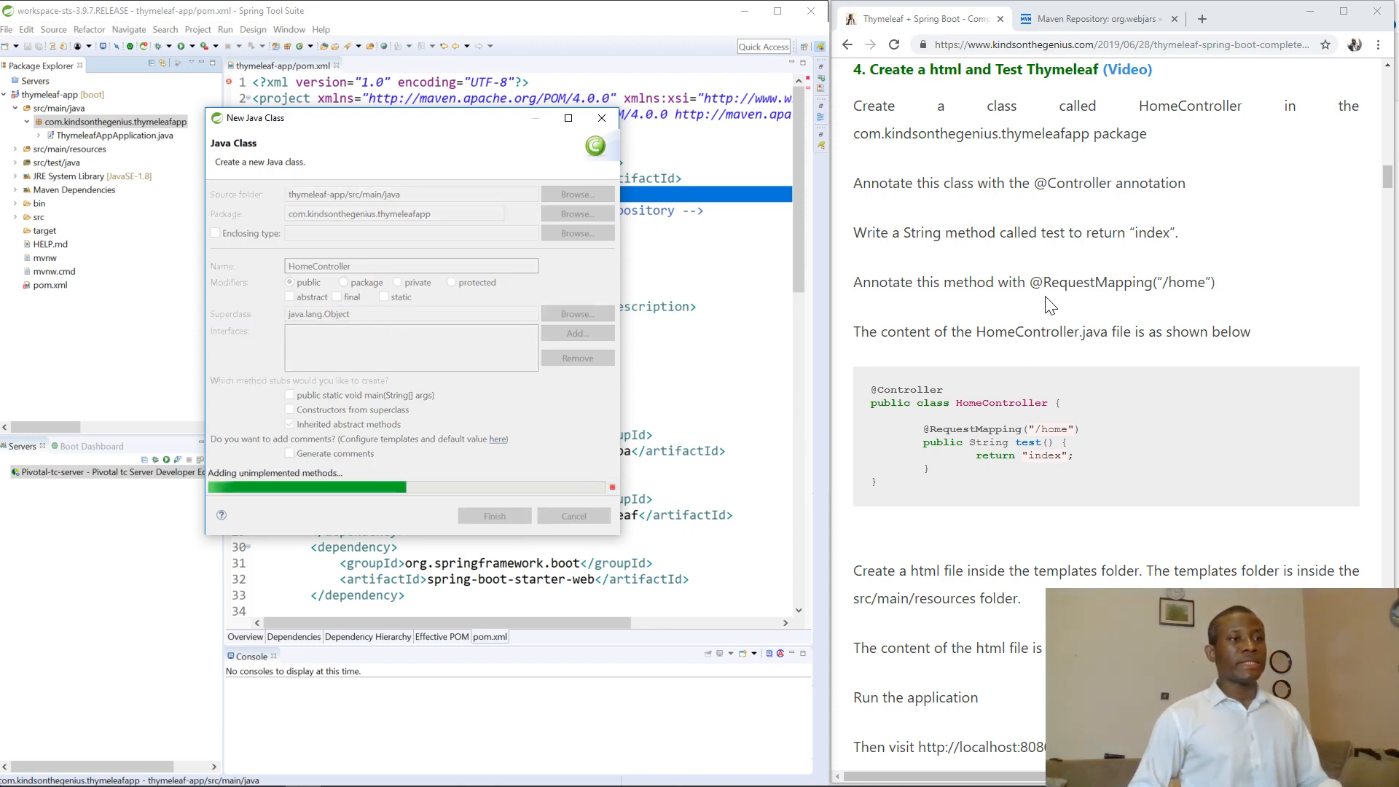
pyautogui.click(494, 515)
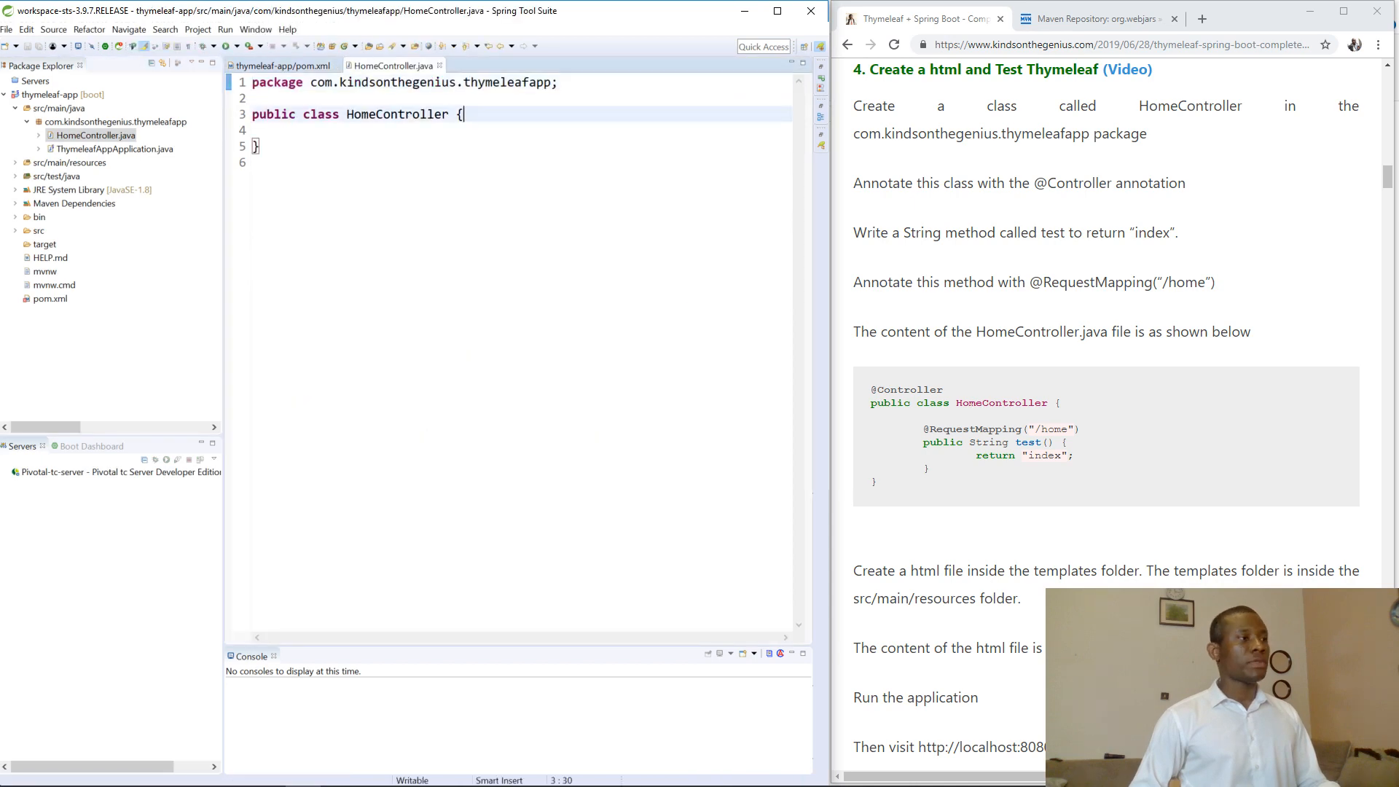
pyautogui.press('enter')
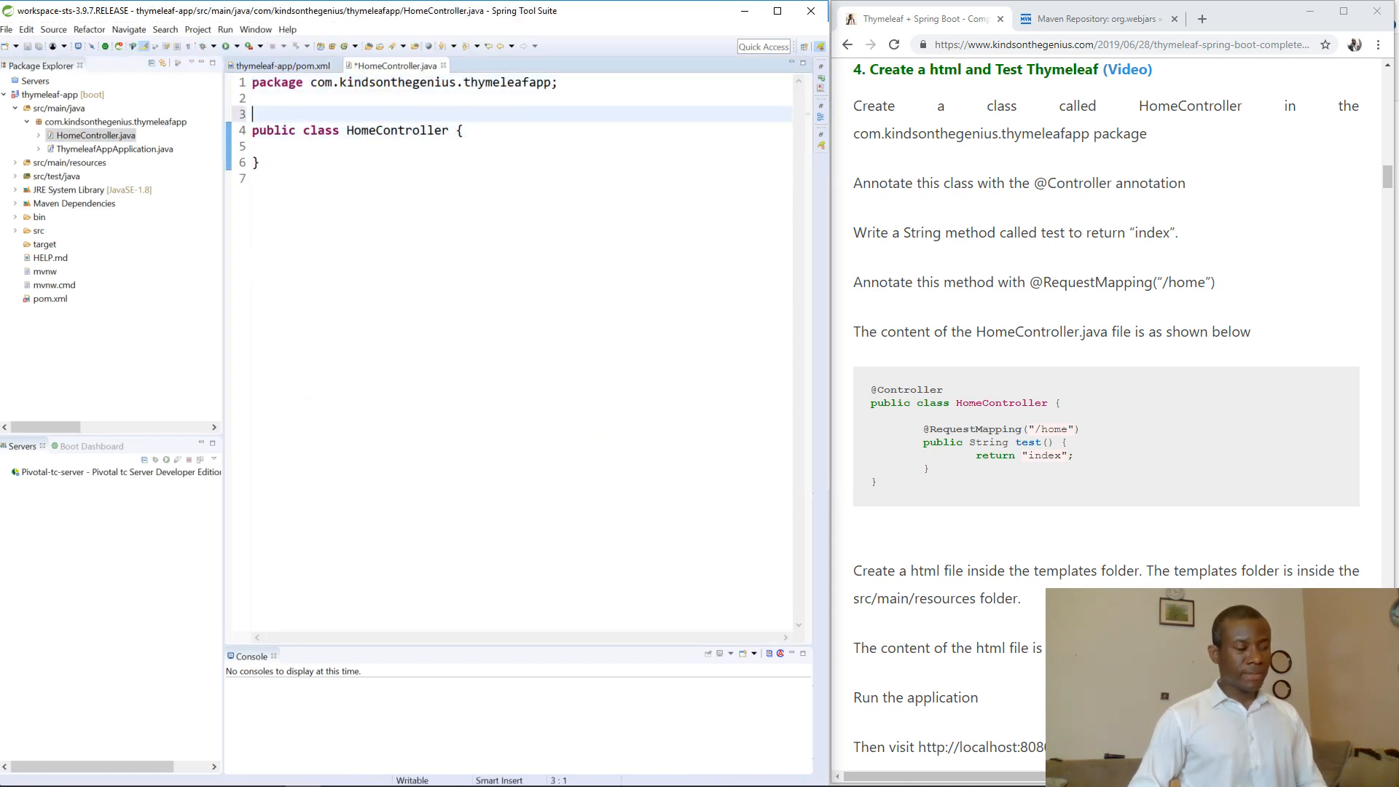
pyautogui.write('@Controlle')
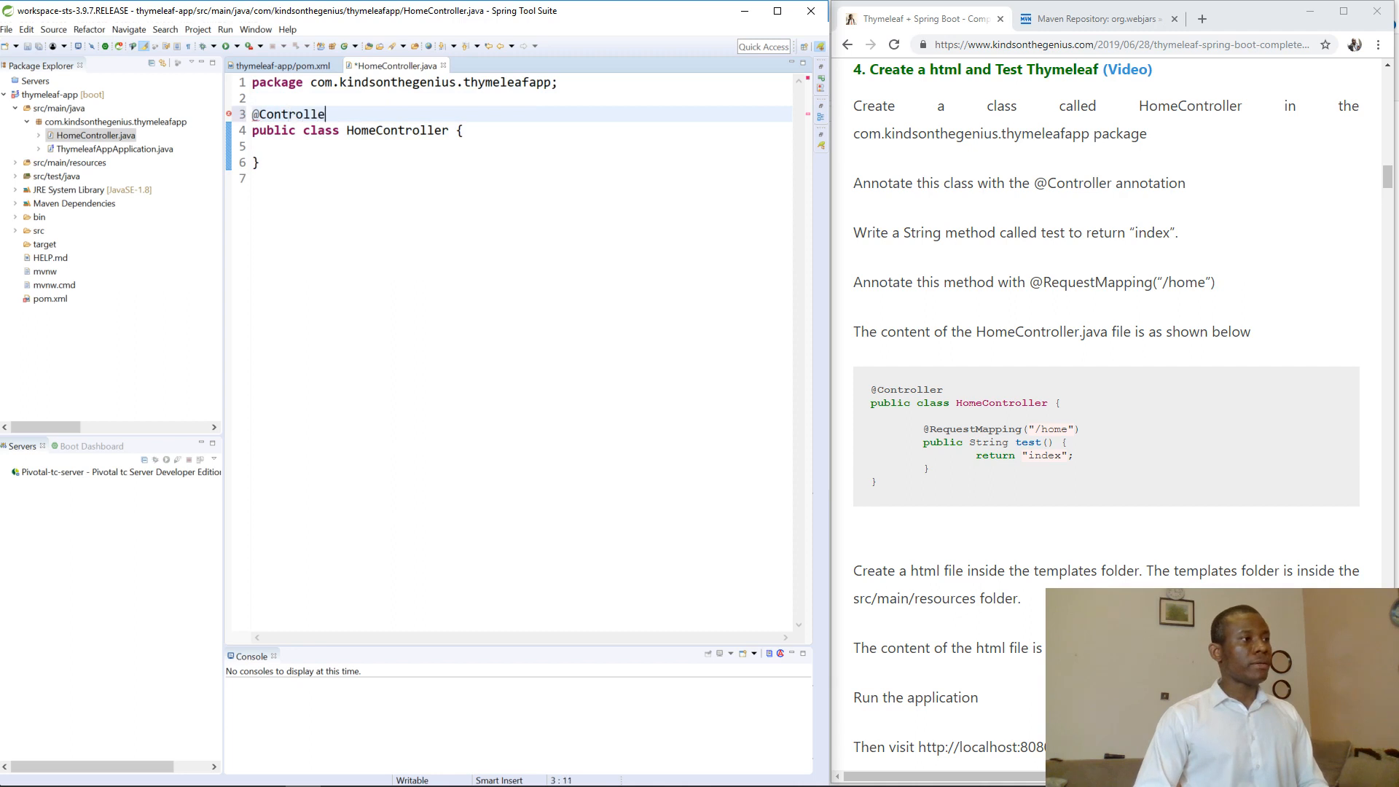
pyautogui.write('r')
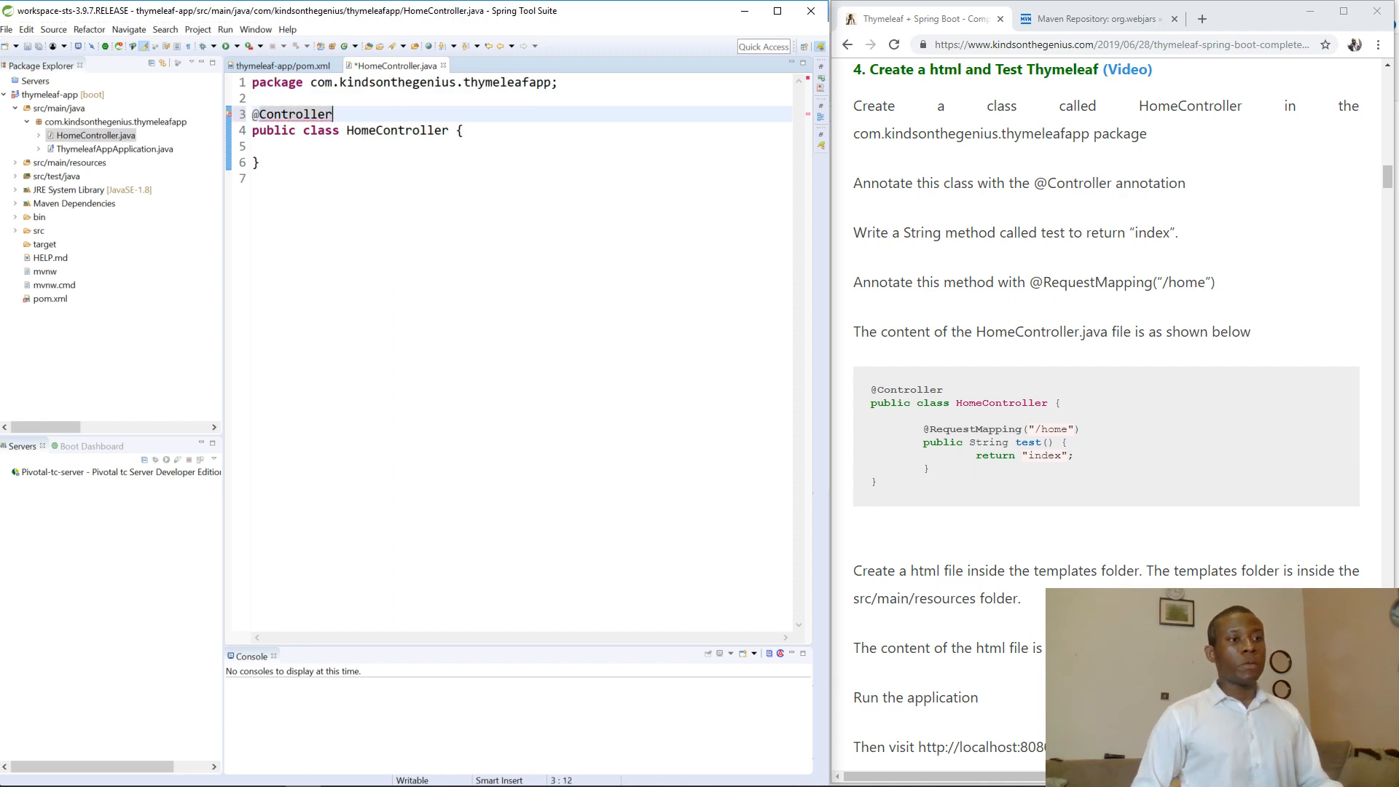
pyautogui.moveTo(1068, 258)
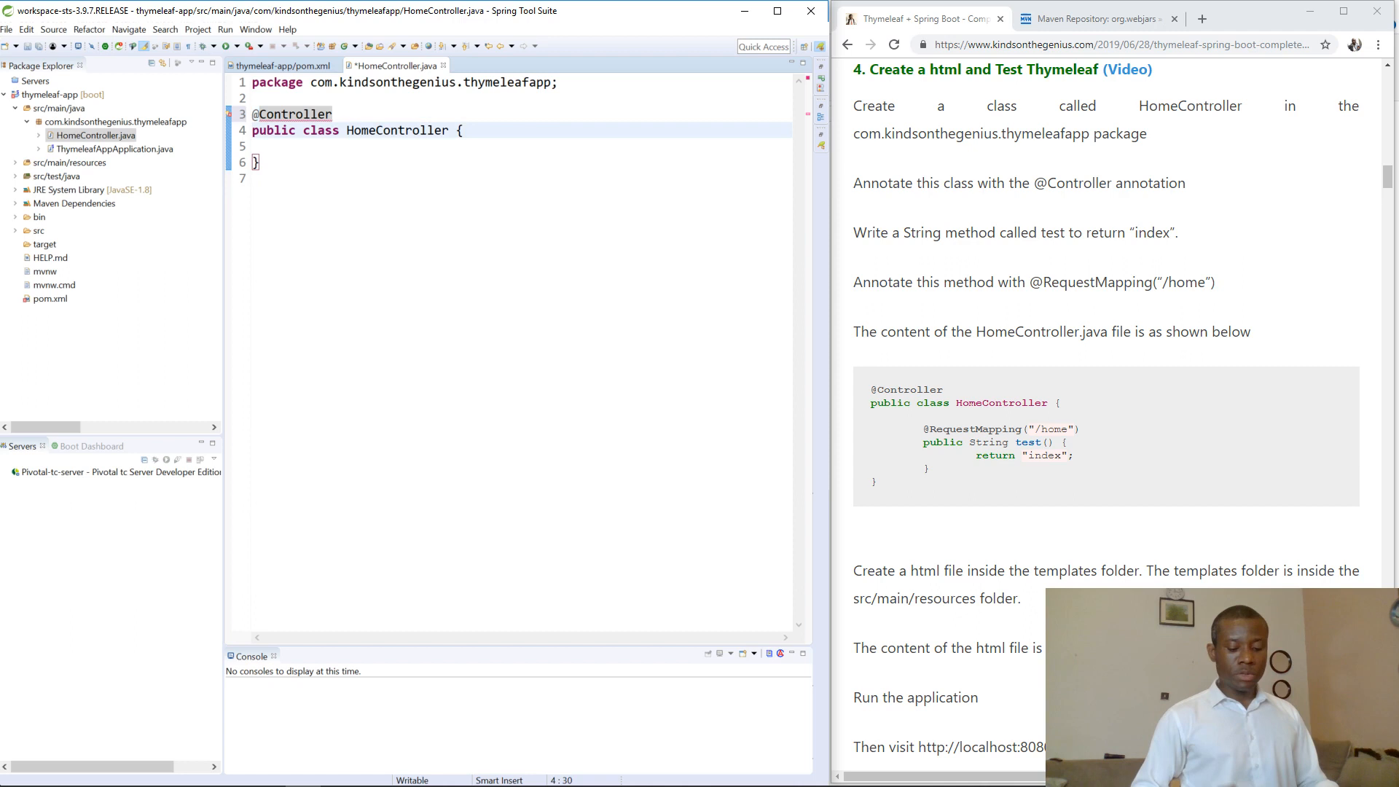
pyautogui.press('Enter')
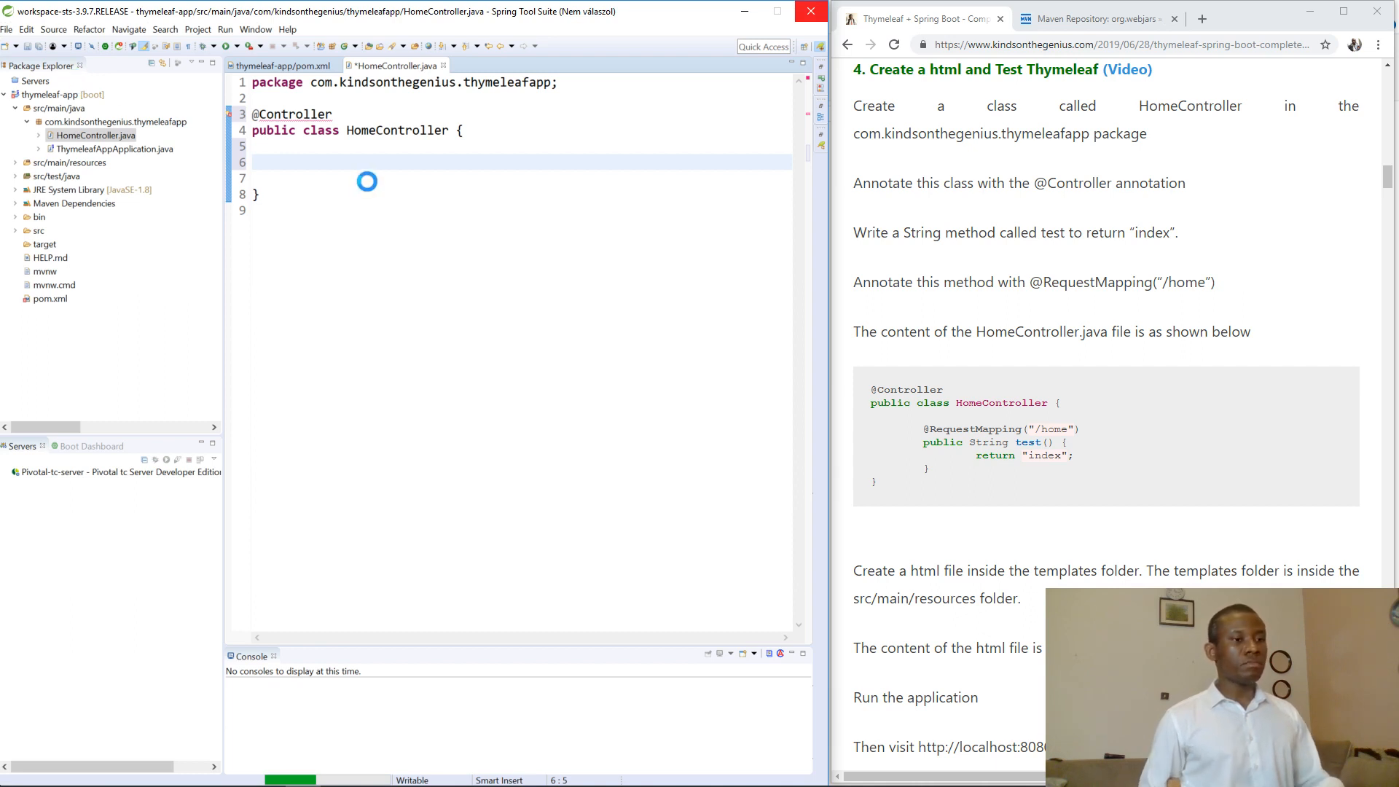
pyautogui.moveTo(418, 174)
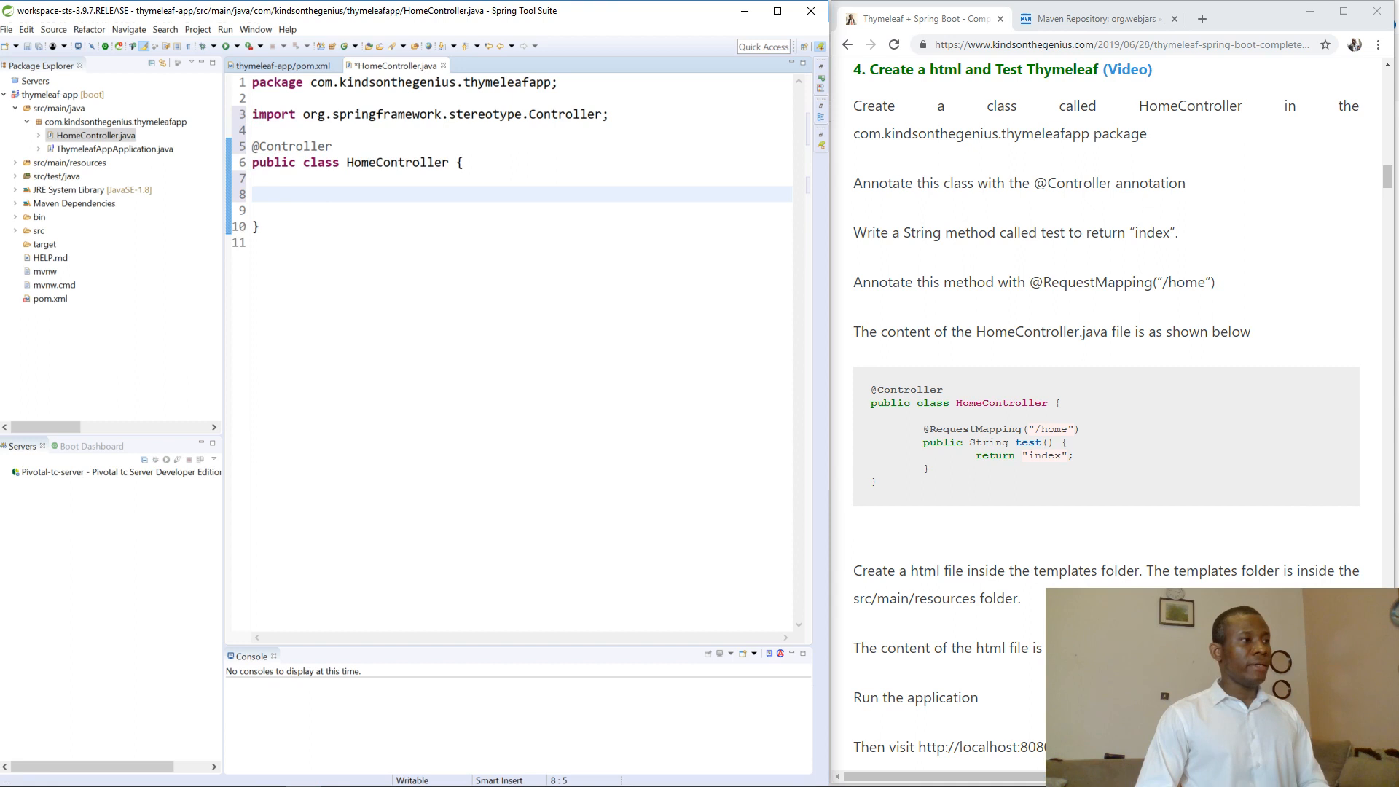
# - Write a public String test() method that returns "index"
pyautogui.write('publ')
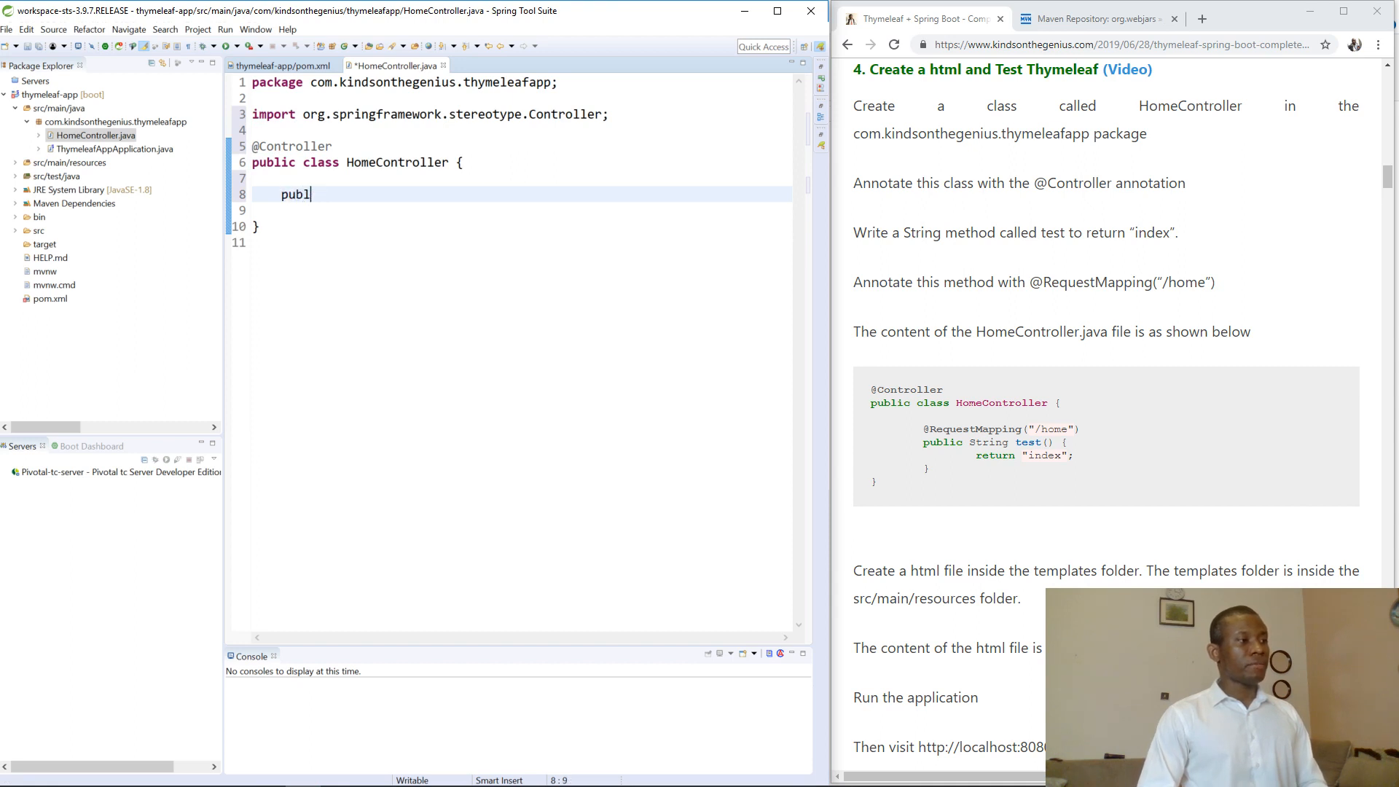
pyautogui.write('ic String')
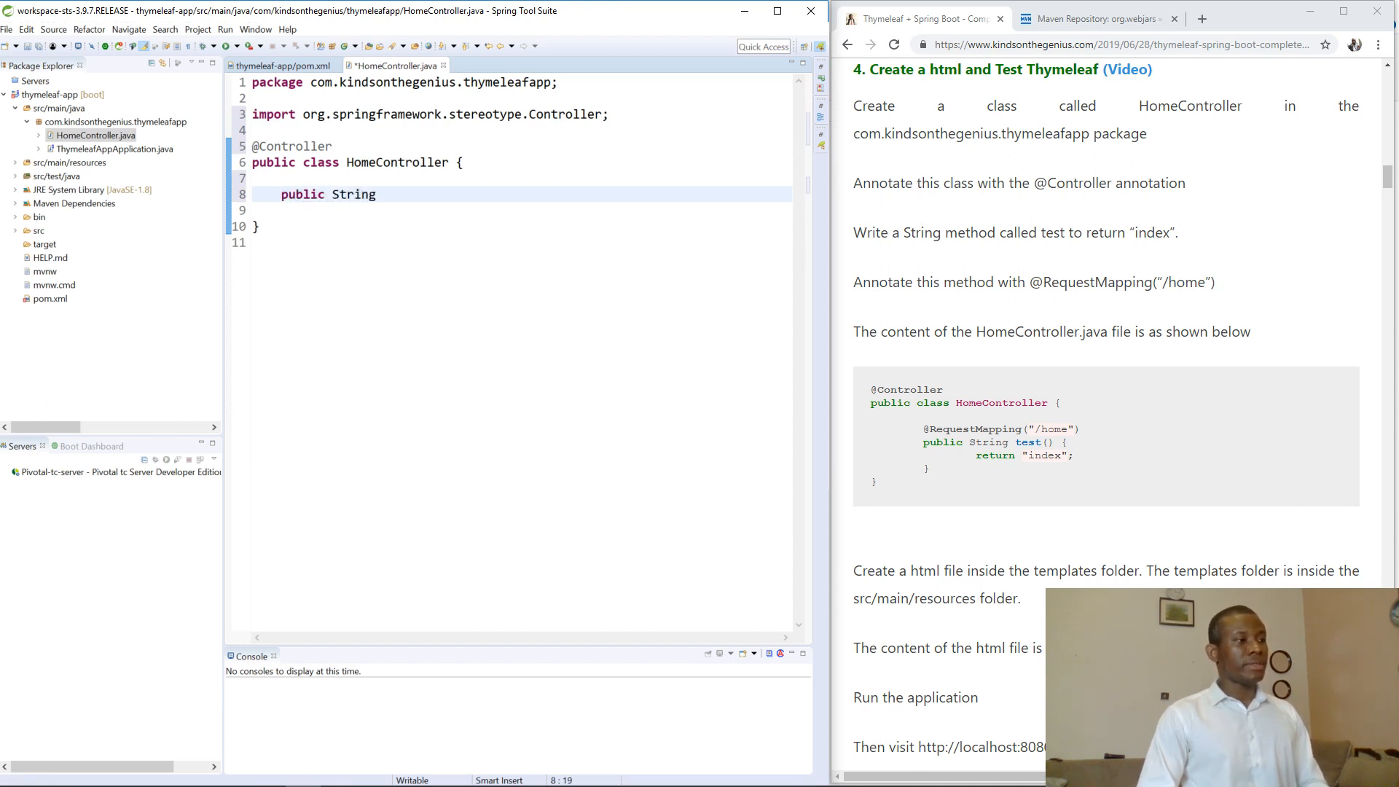
pyautogui.write('test()')
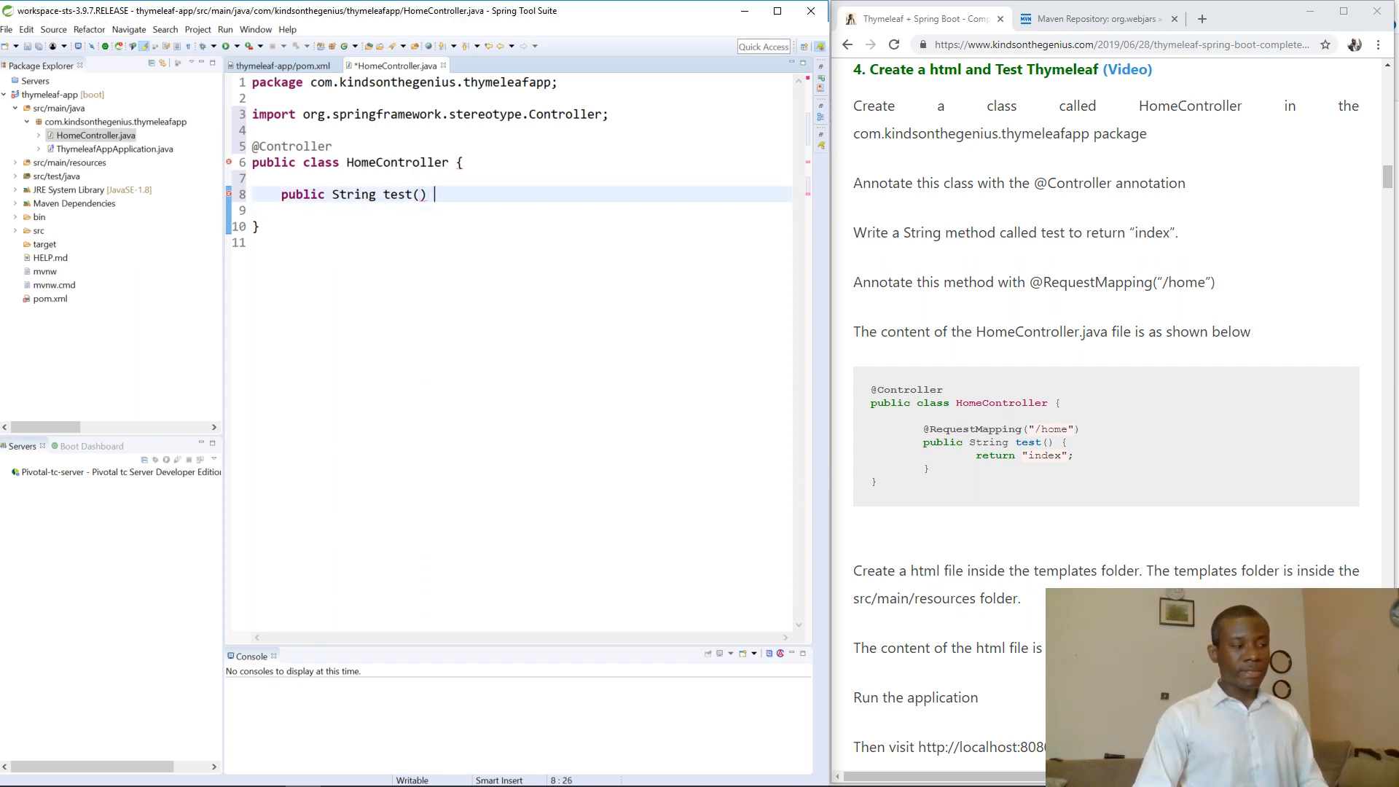
pyautogui.write('{')
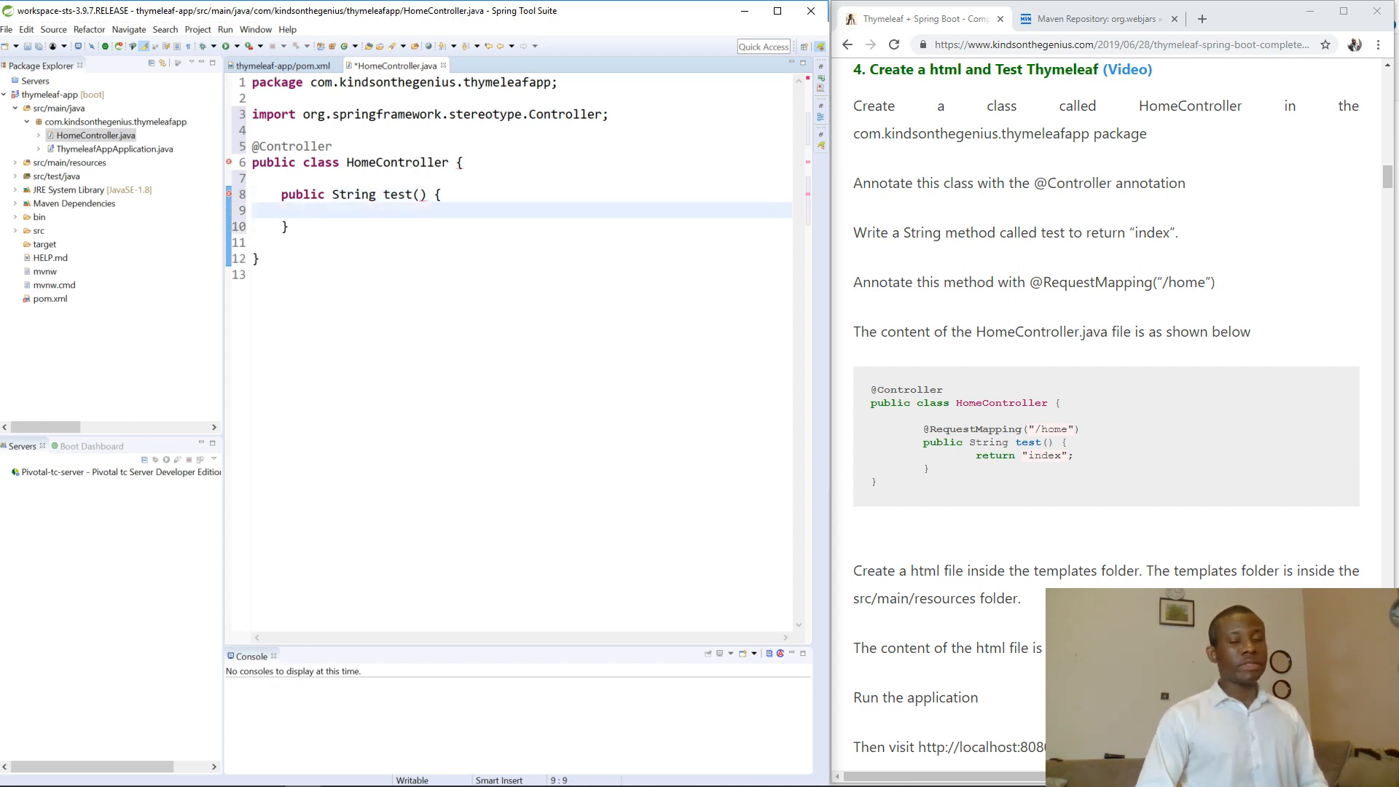
pyautogui.write('return')
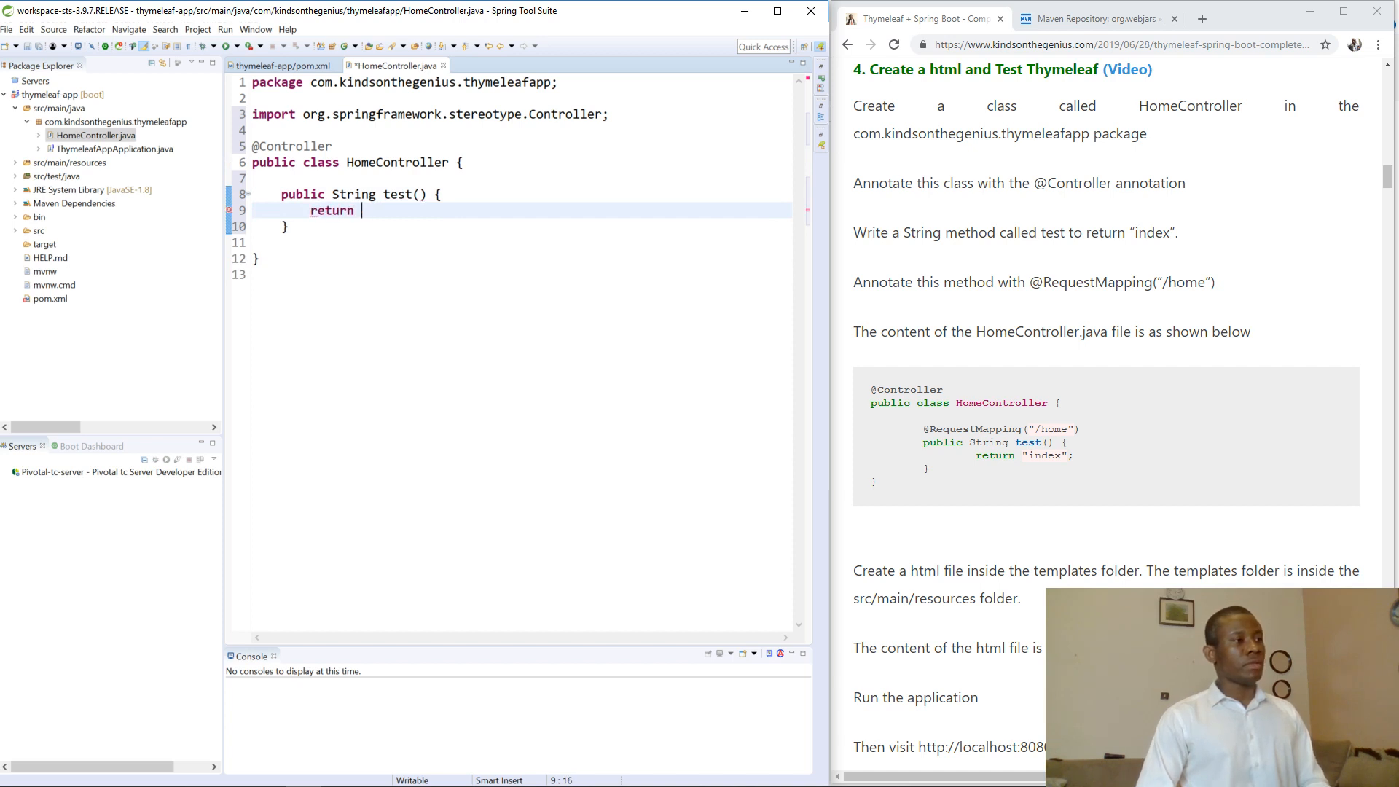
pyautogui.write('"index')
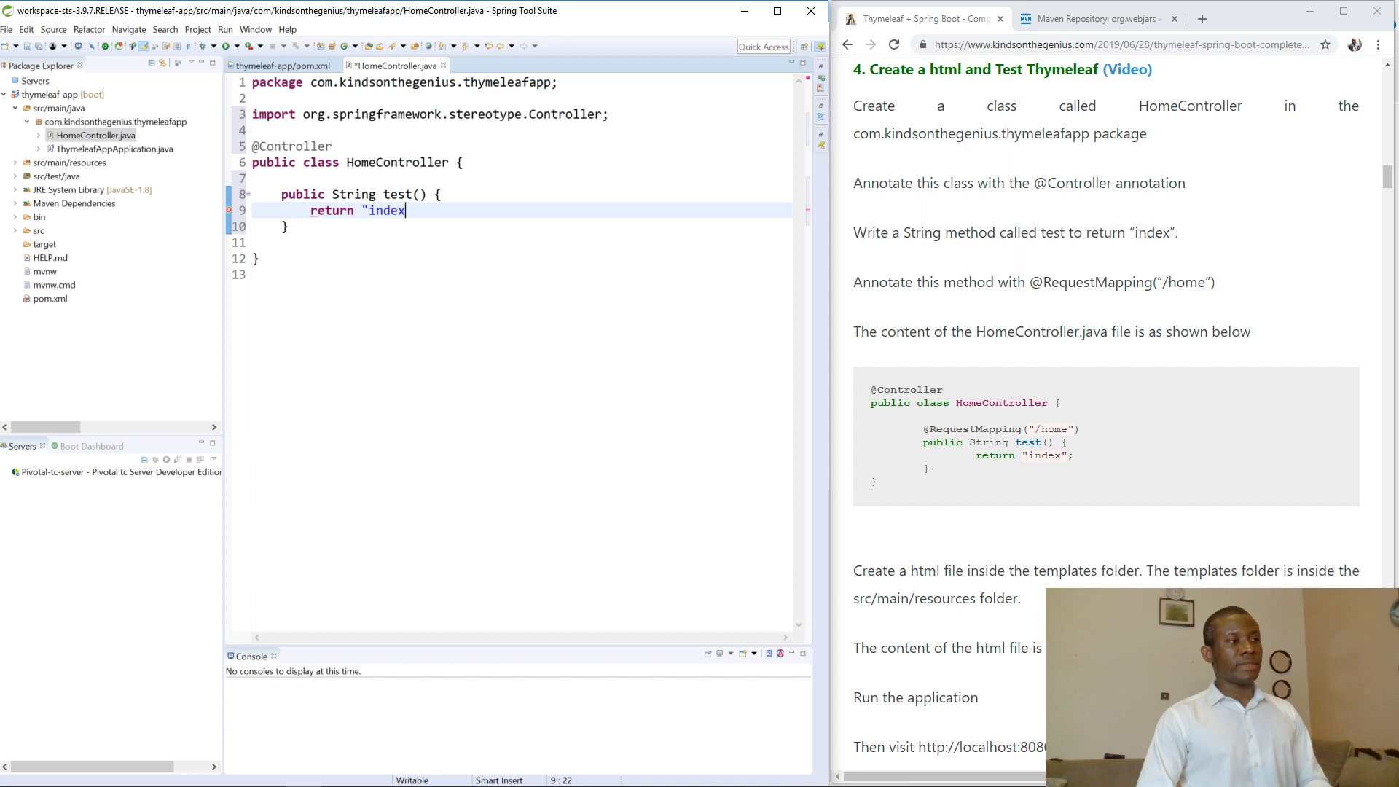
pyautogui.write('";')
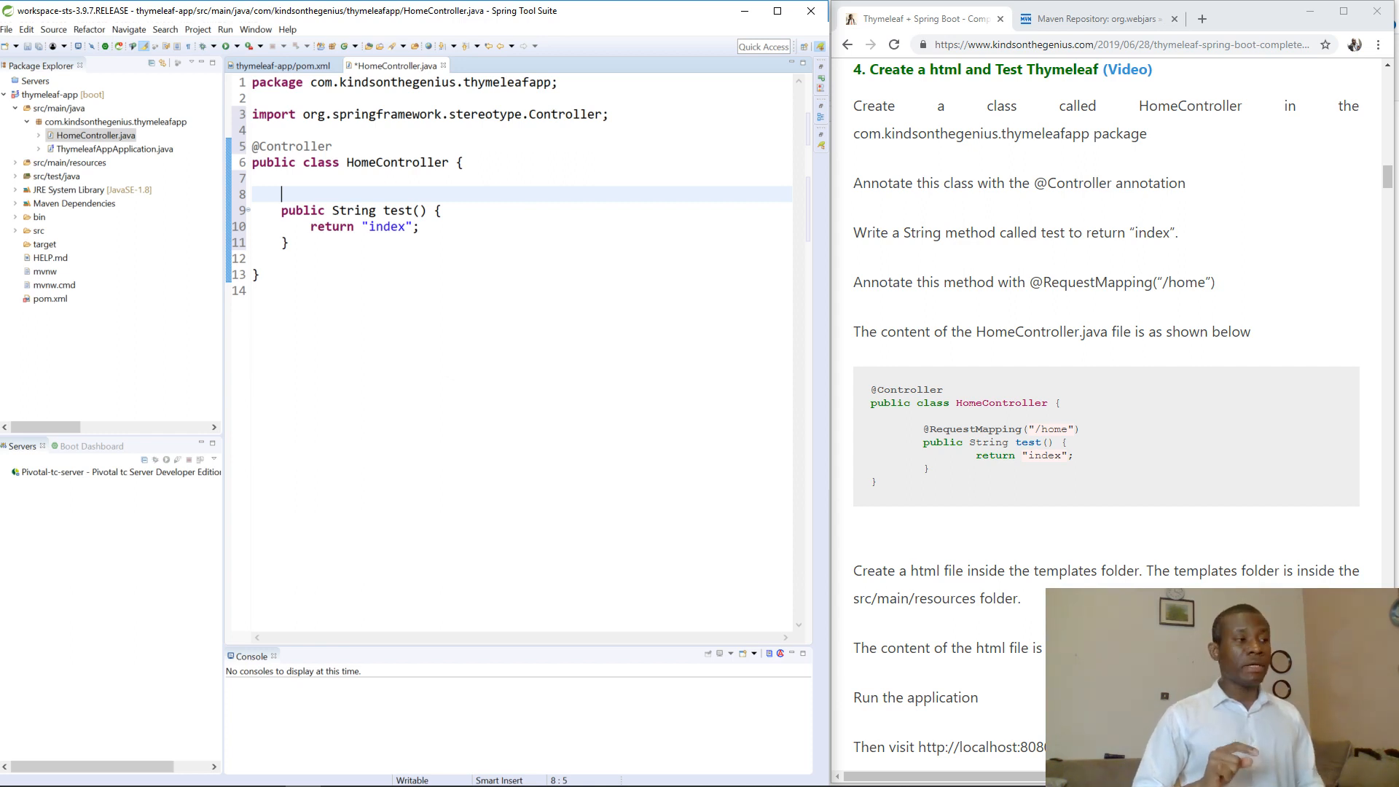
pyautogui.write('@RE')
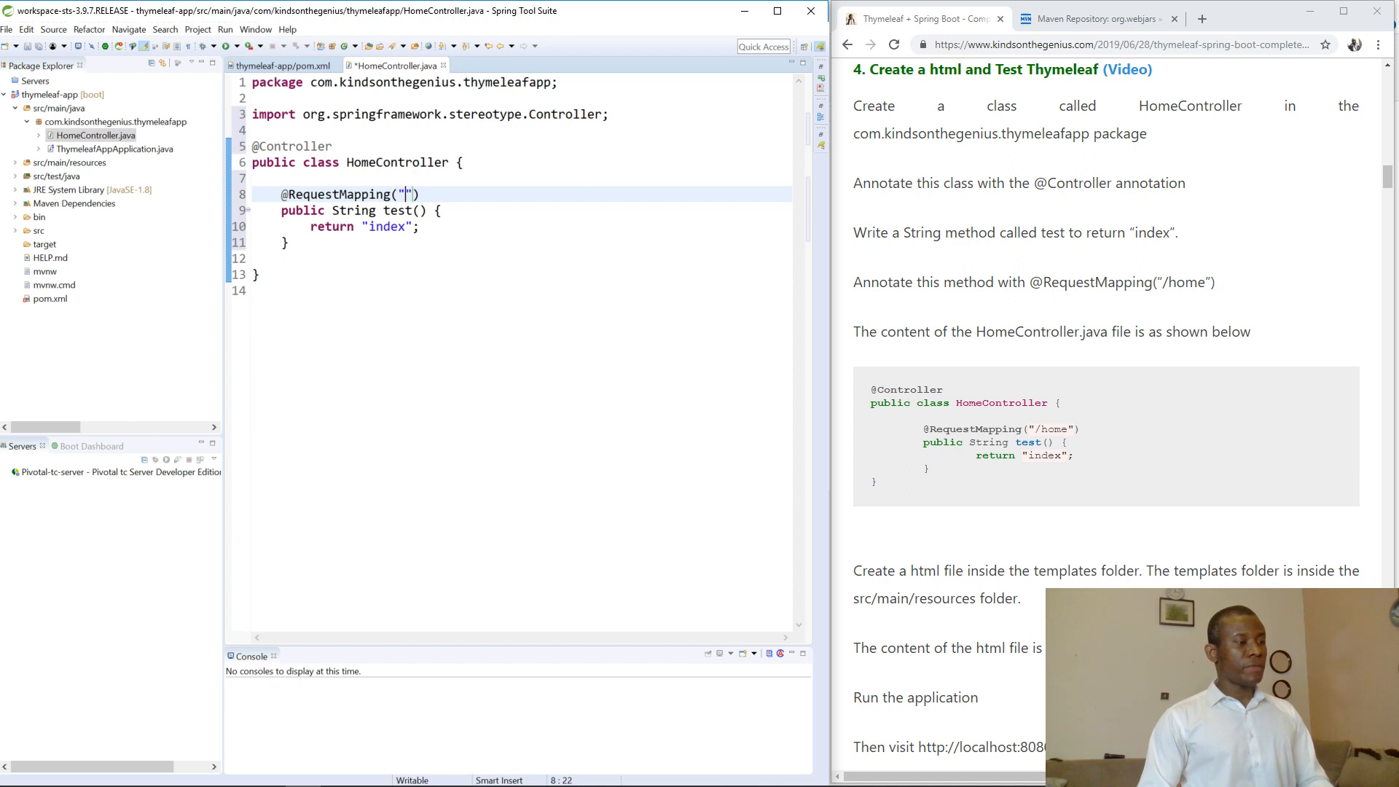
pyautogui.write('/home')
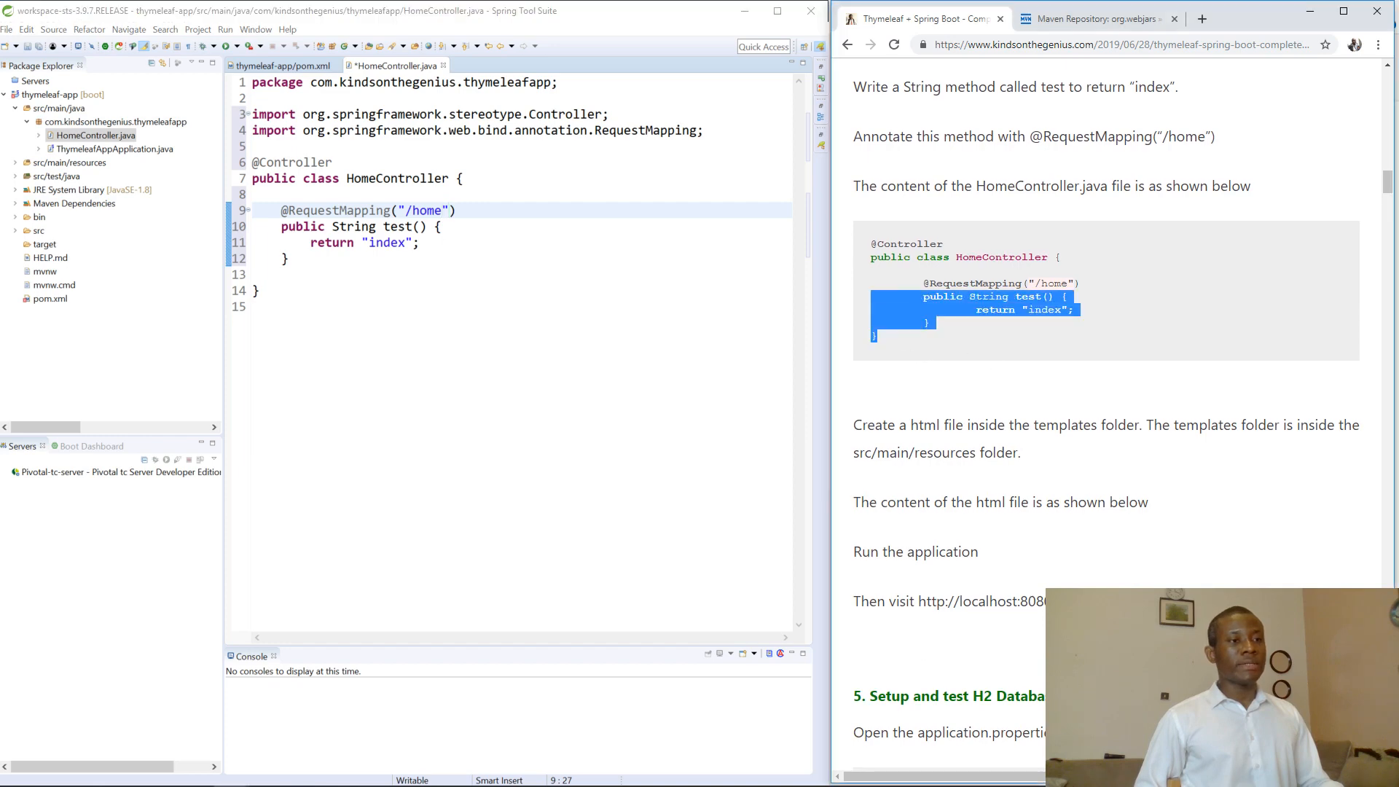
pyautogui.scroll(-3)
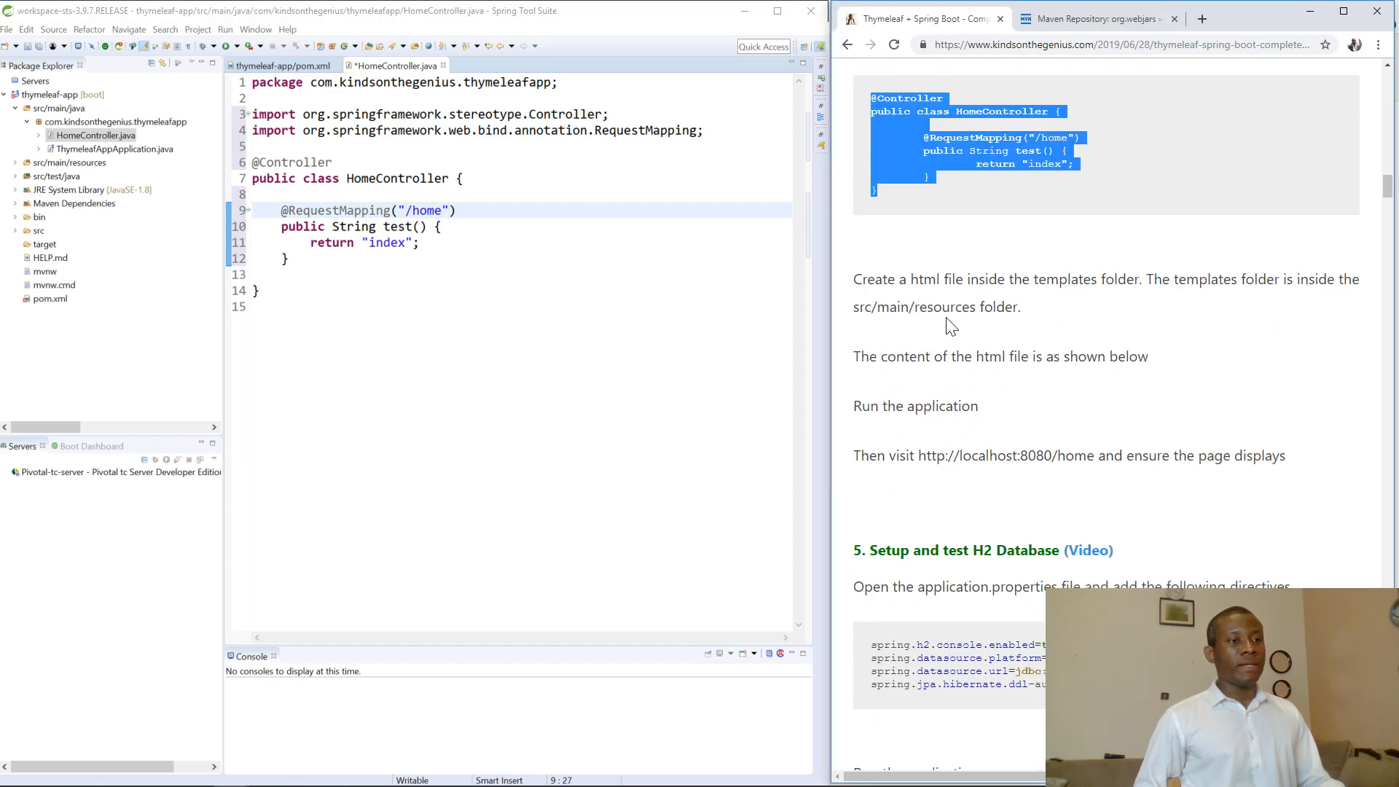
pyautogui.scroll(-3)
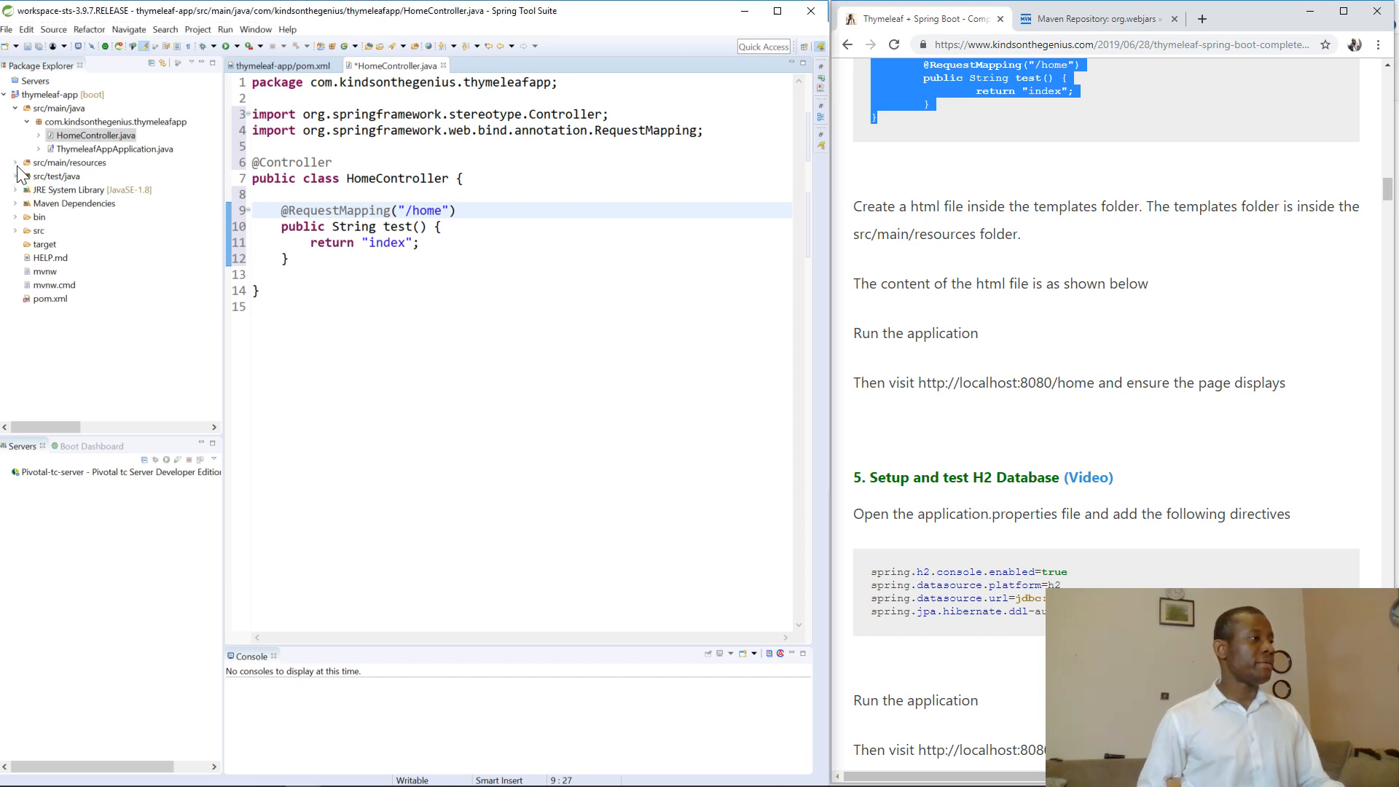
# - Start the HTML File wizard from the templates folder under src/main/resources
pyautogui.click(16, 162)
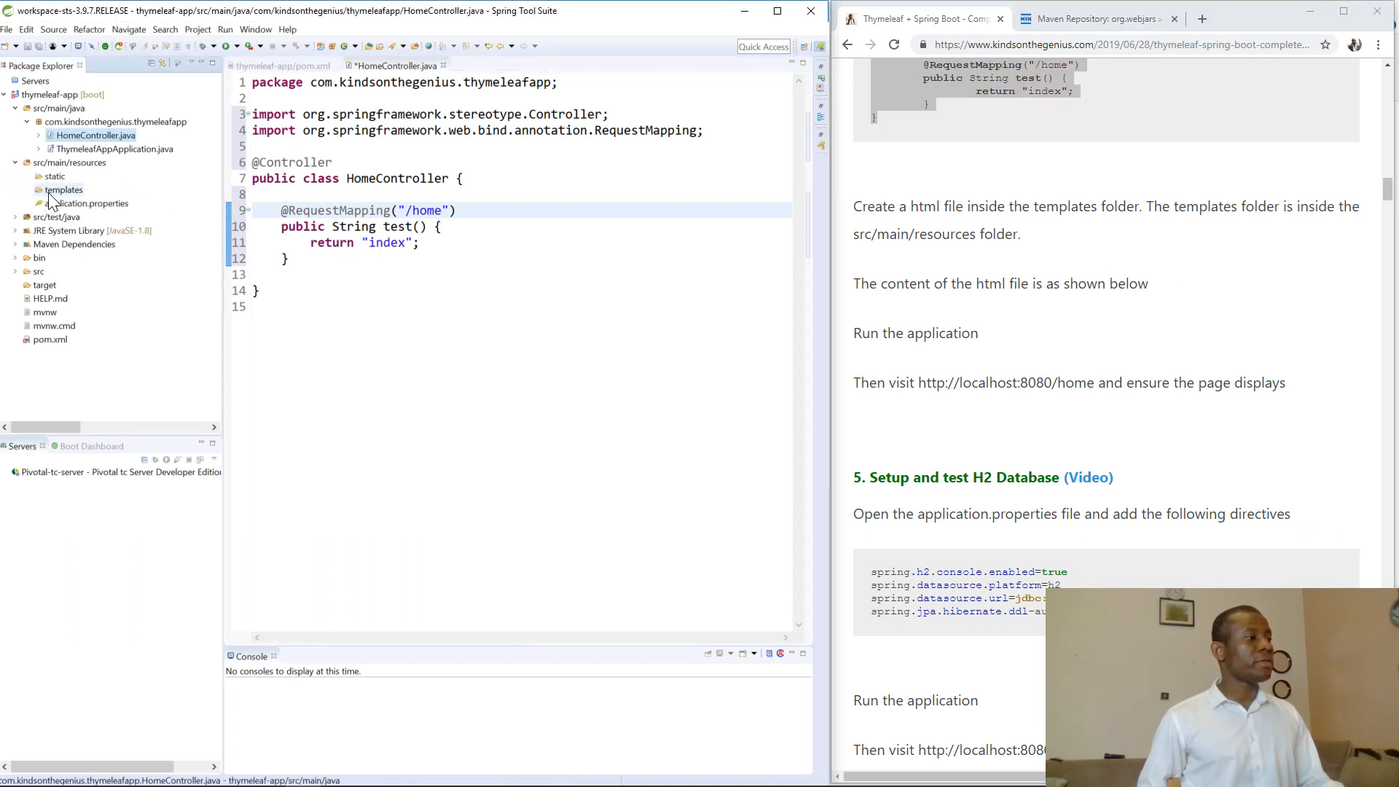
pyautogui.rightClick(64, 189)
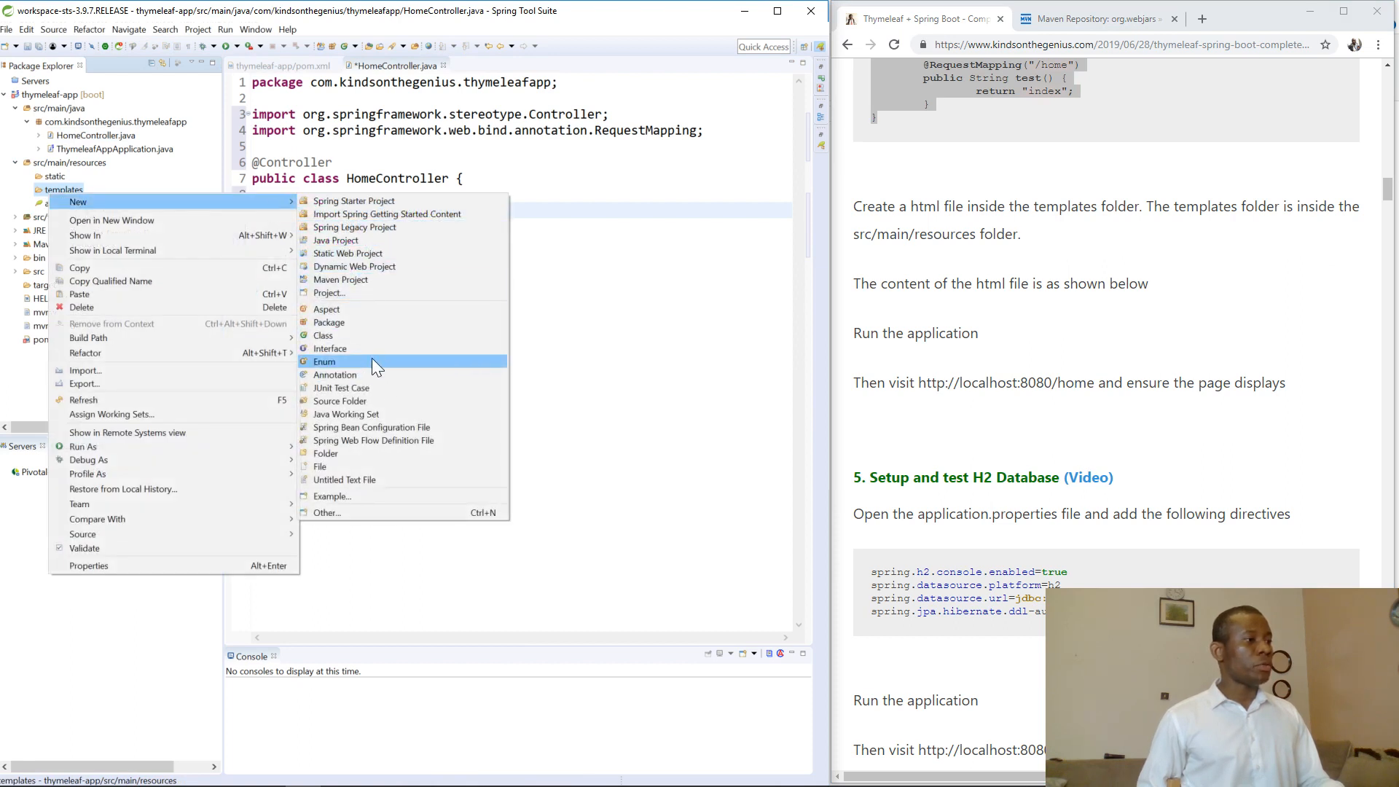
pyautogui.click(328, 512)
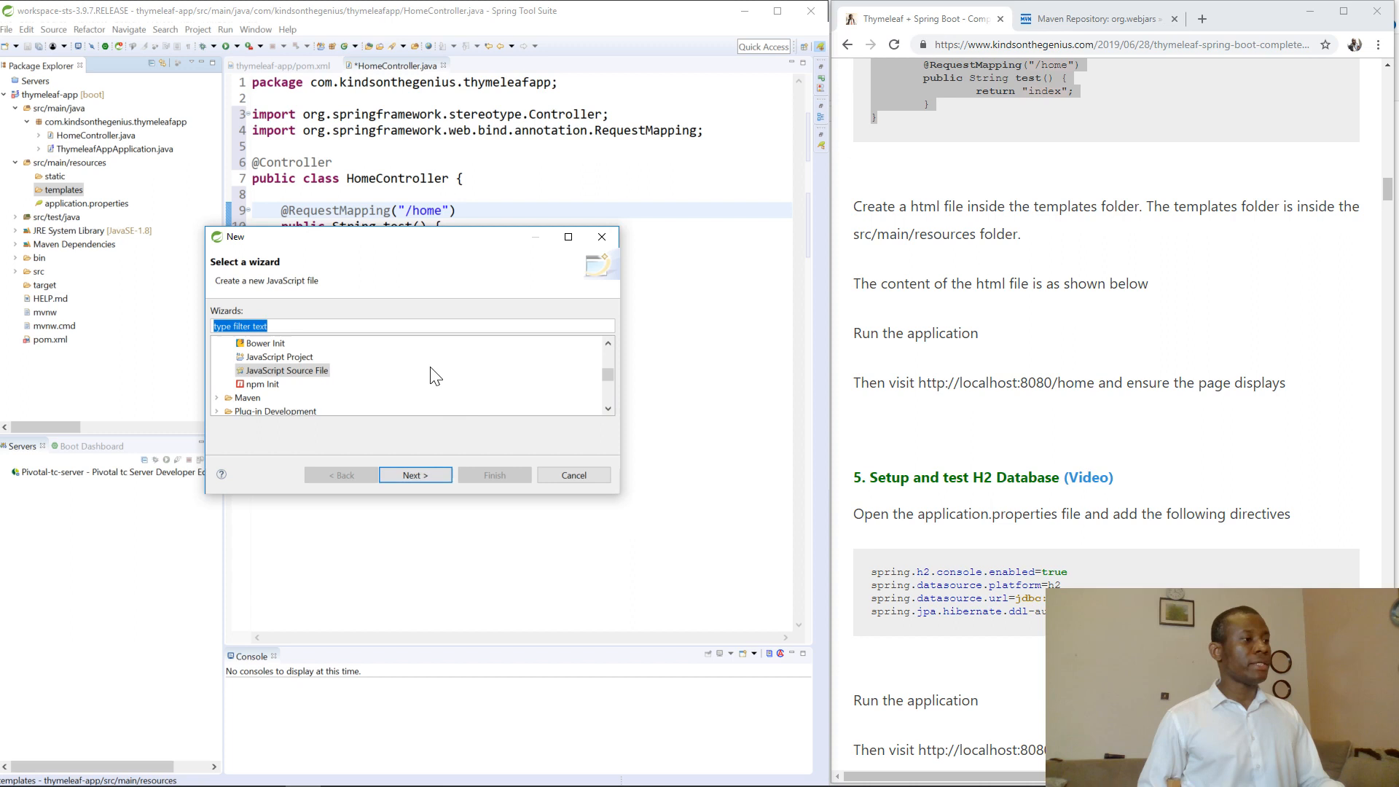
pyautogui.write('hi')
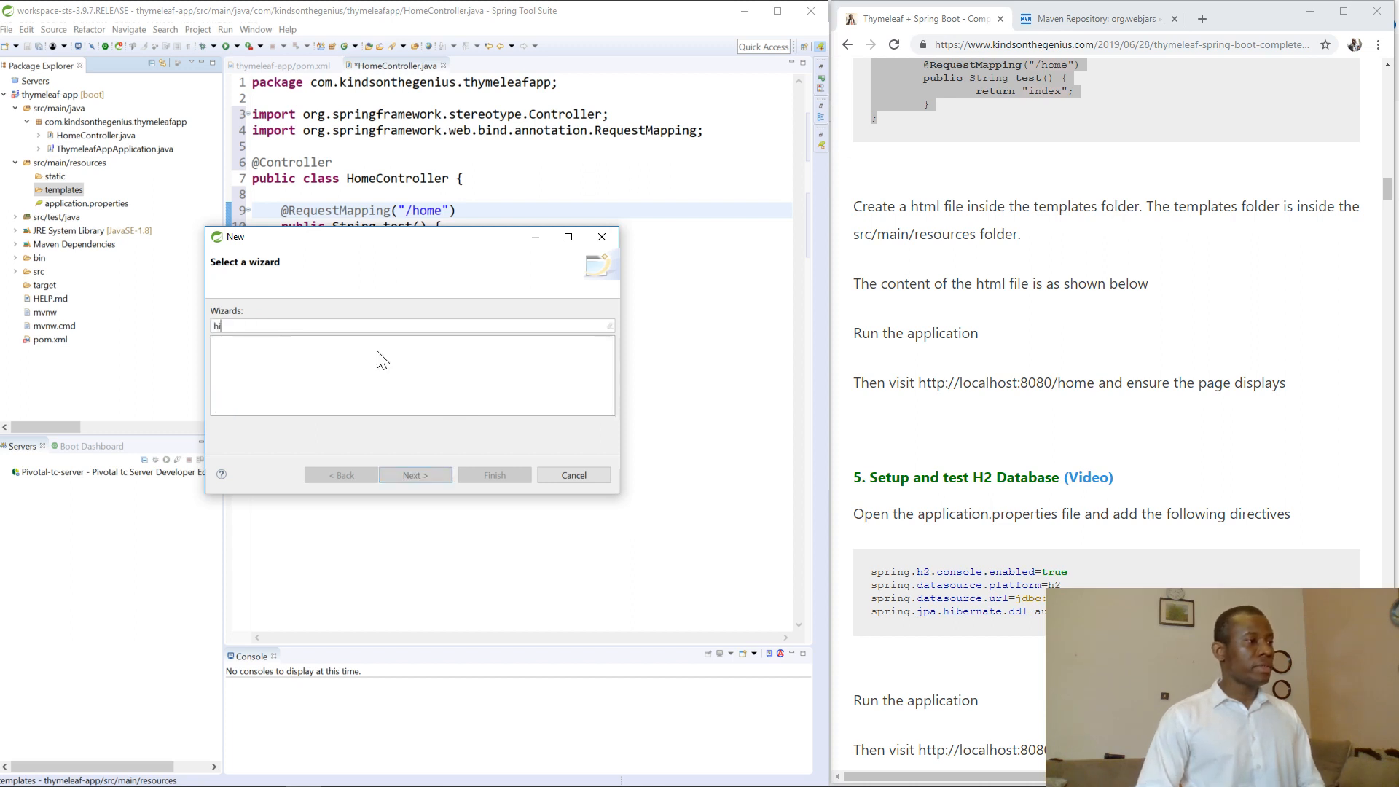
pyautogui.write('tml')
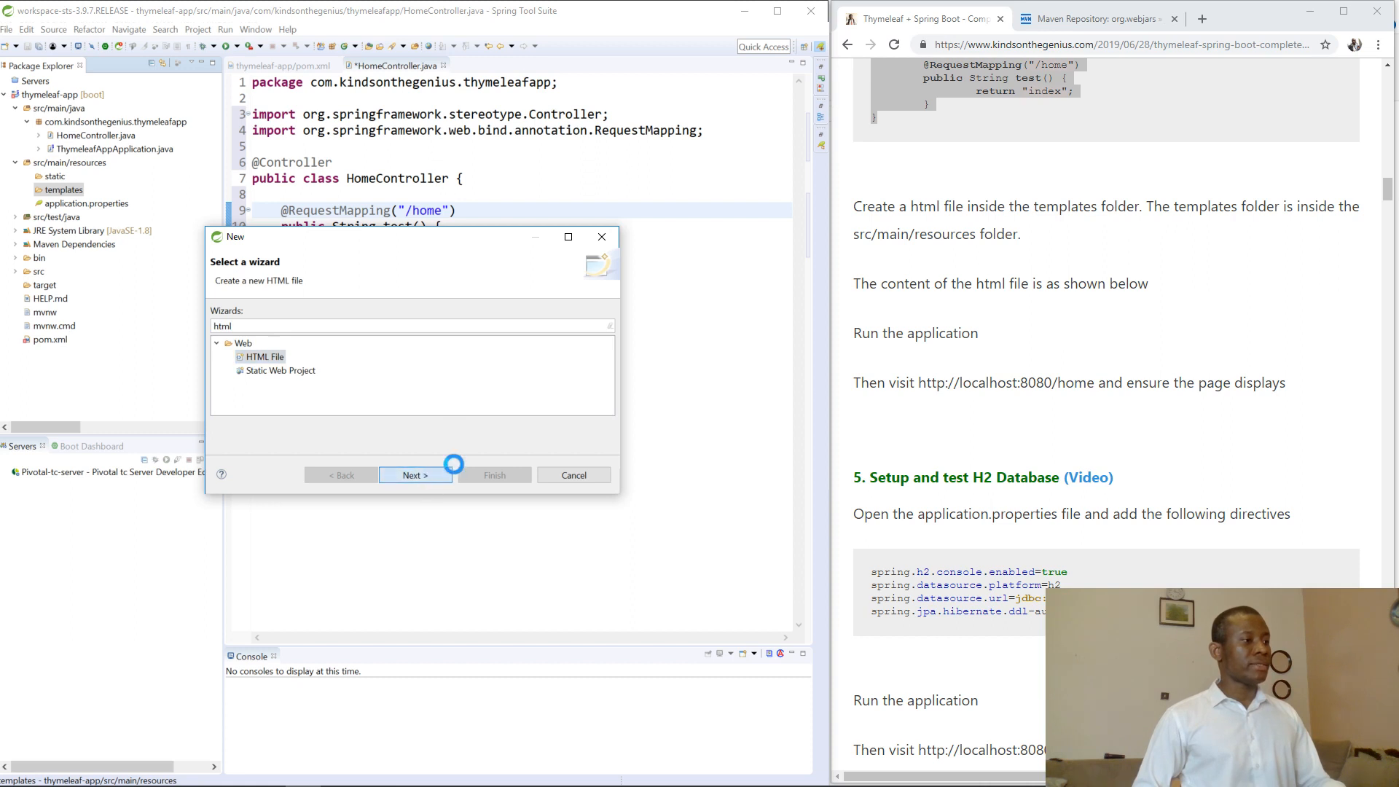
pyautogui.click(414, 474)
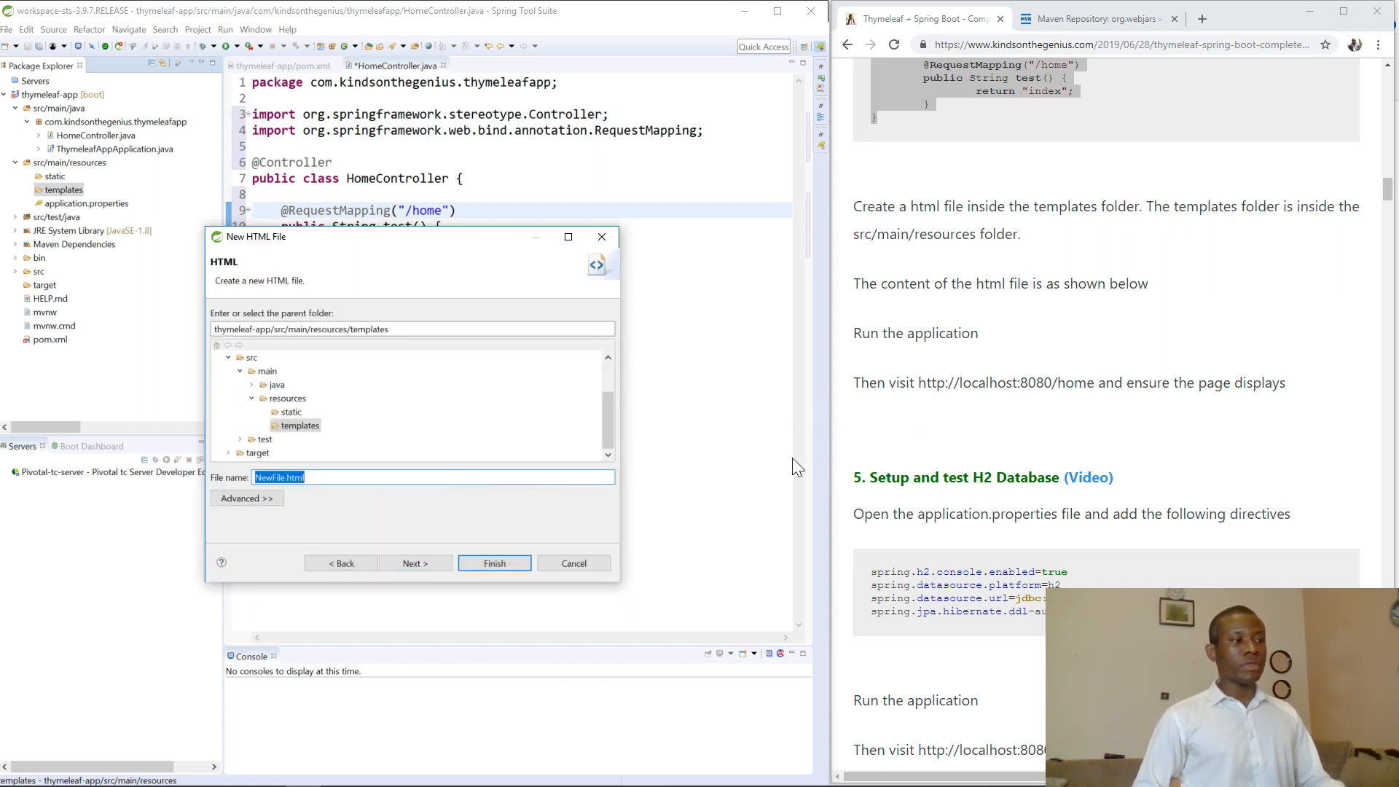
# - Name the new file index.html and create it in the templates folder
pyautogui.write('index.')
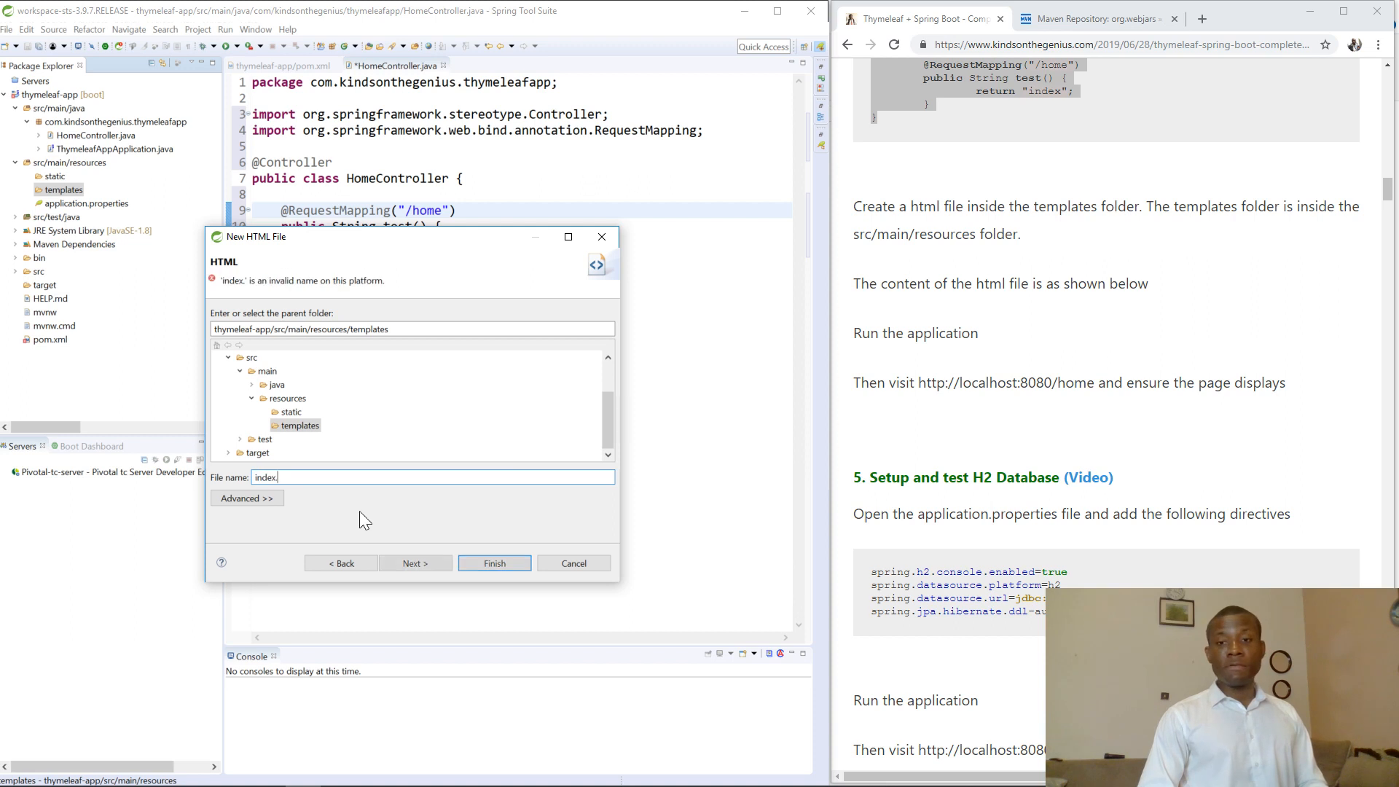
pyautogui.write('html')
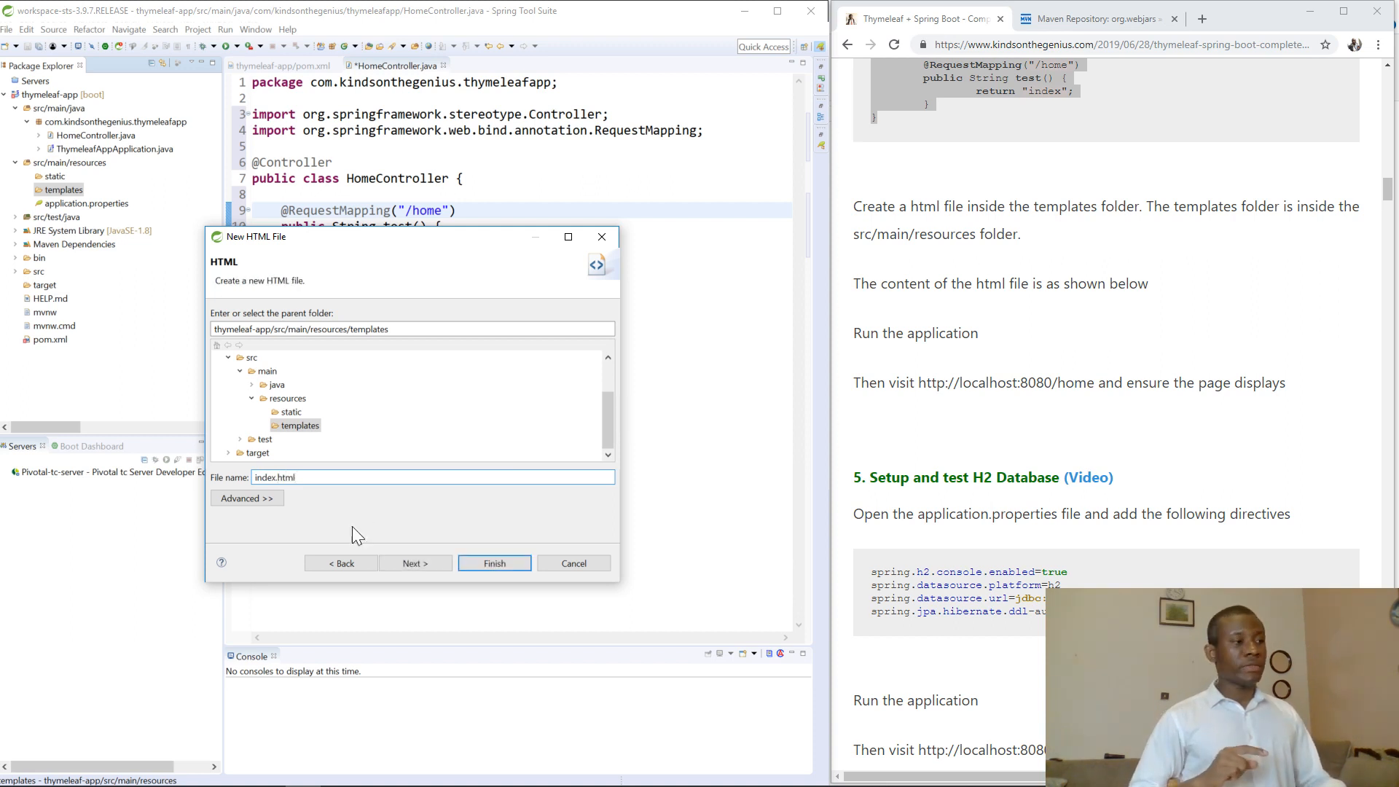
pyautogui.moveTo(493, 563)
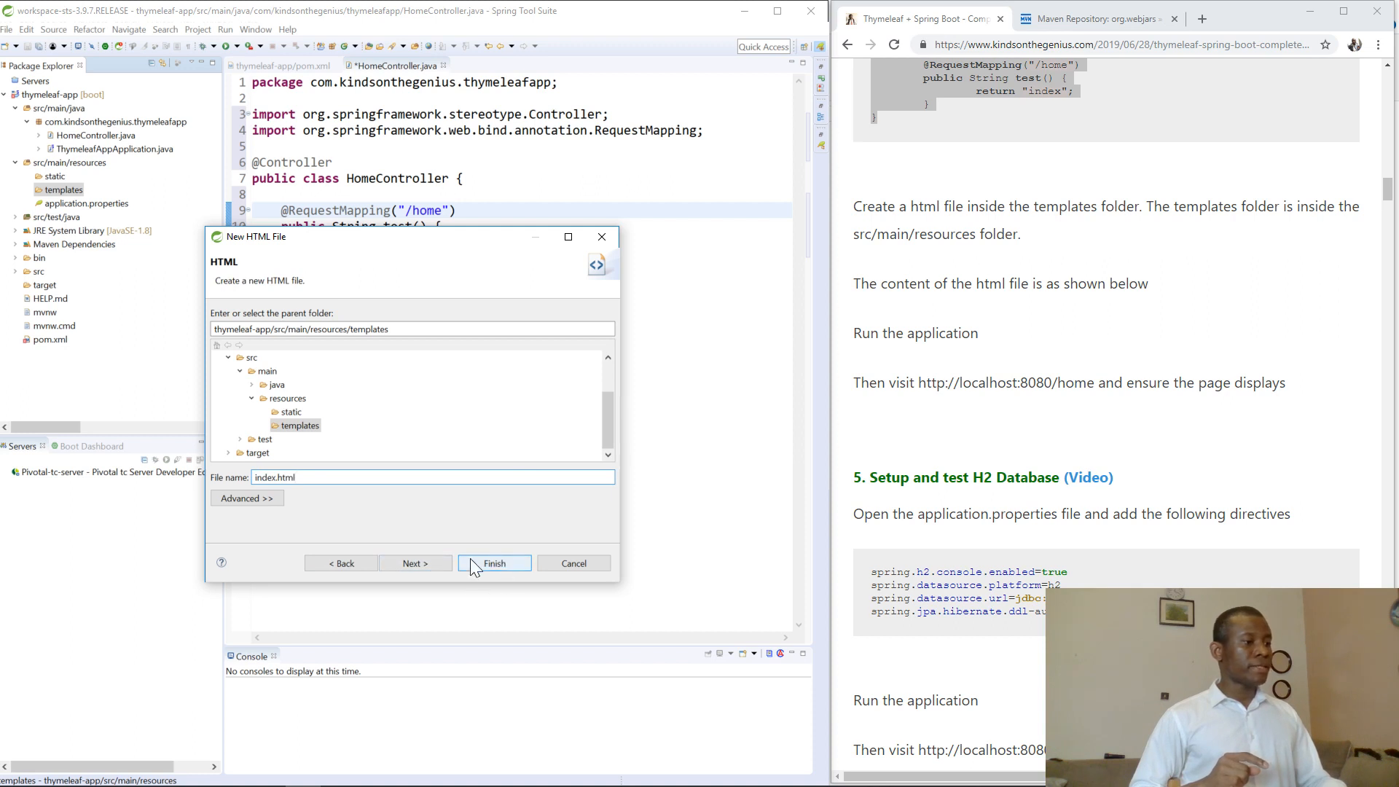
pyautogui.click(493, 563)
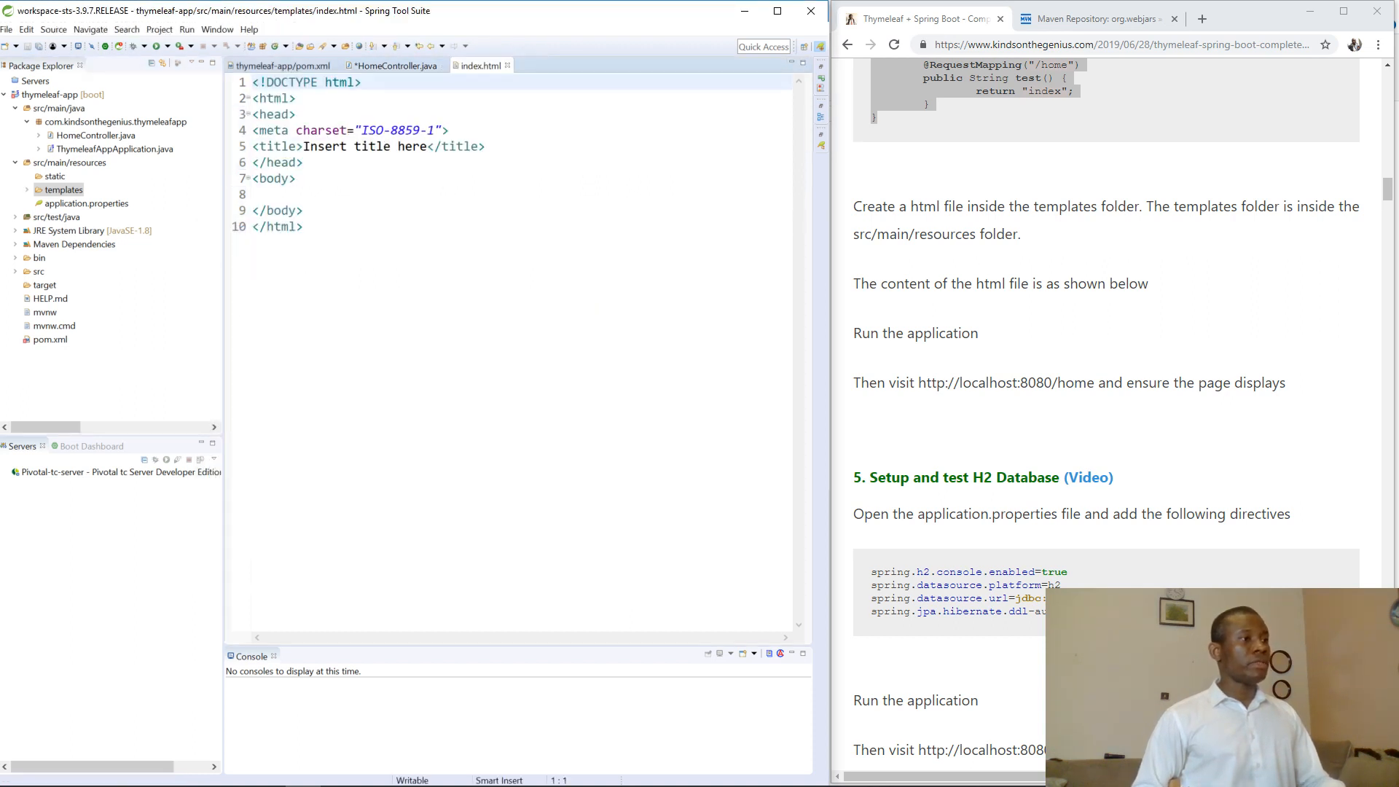
# - Set the title to Thymeleaf Tutorial and add an h2 heading 'Everything works so far!', then save
pyautogui.doubleClick(365, 146)
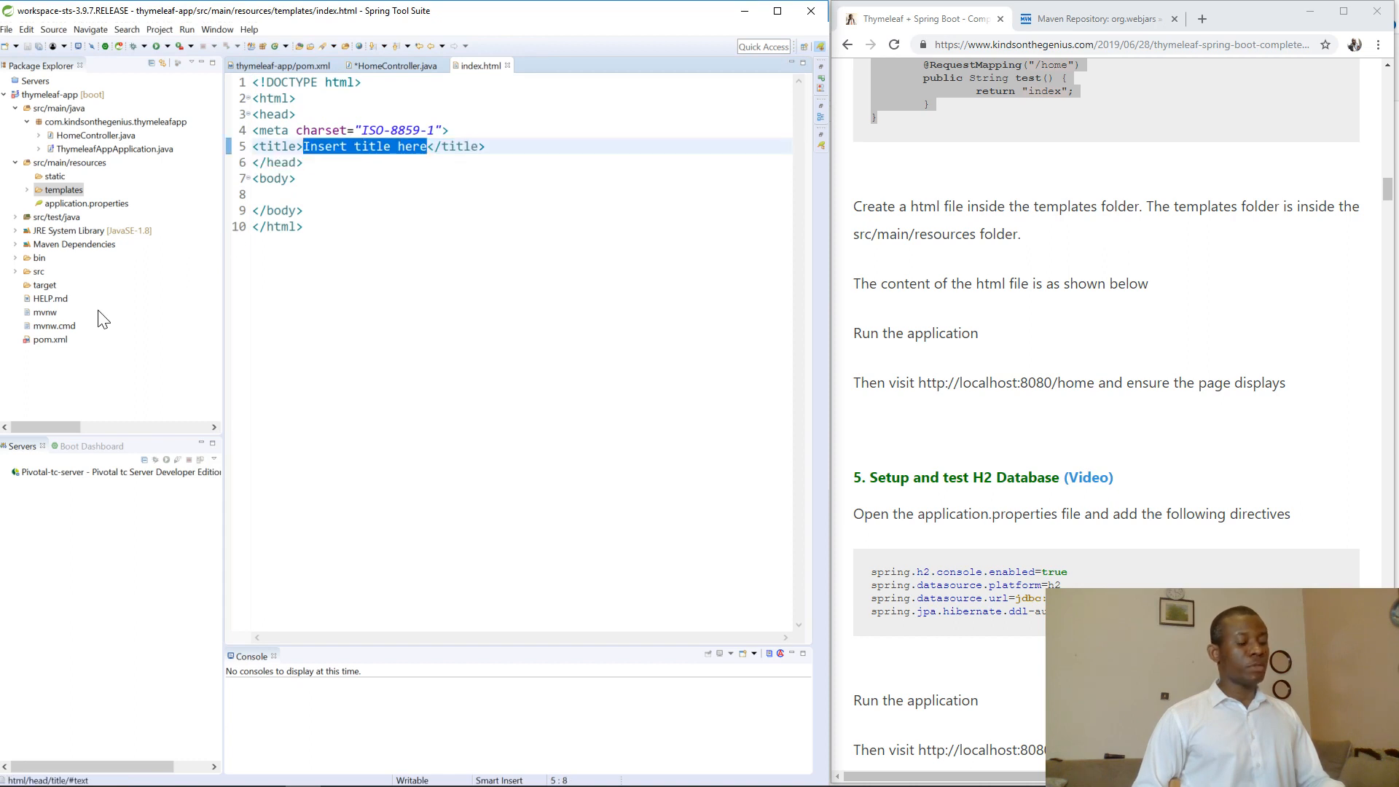
pyautogui.write('Thym')
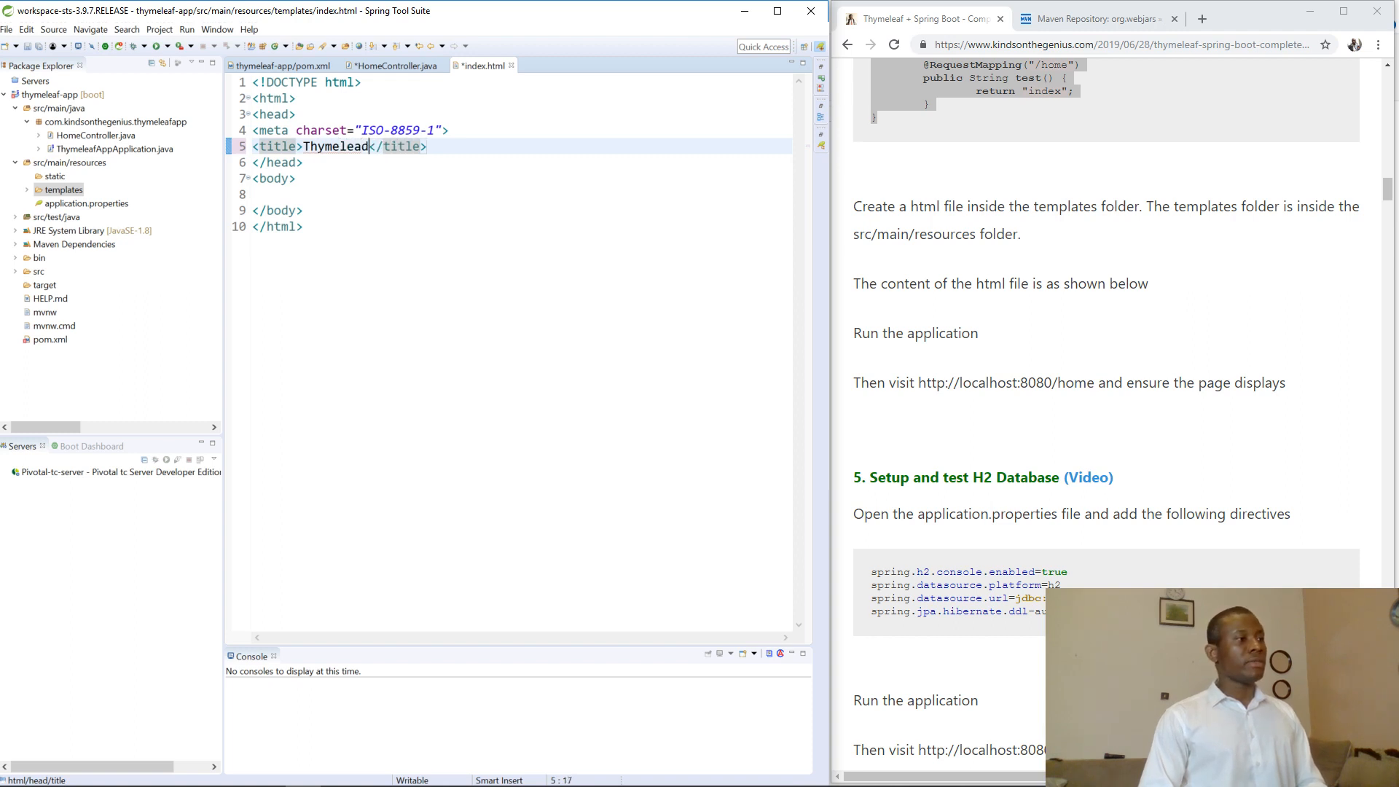
pyautogui.write('Tutorial')
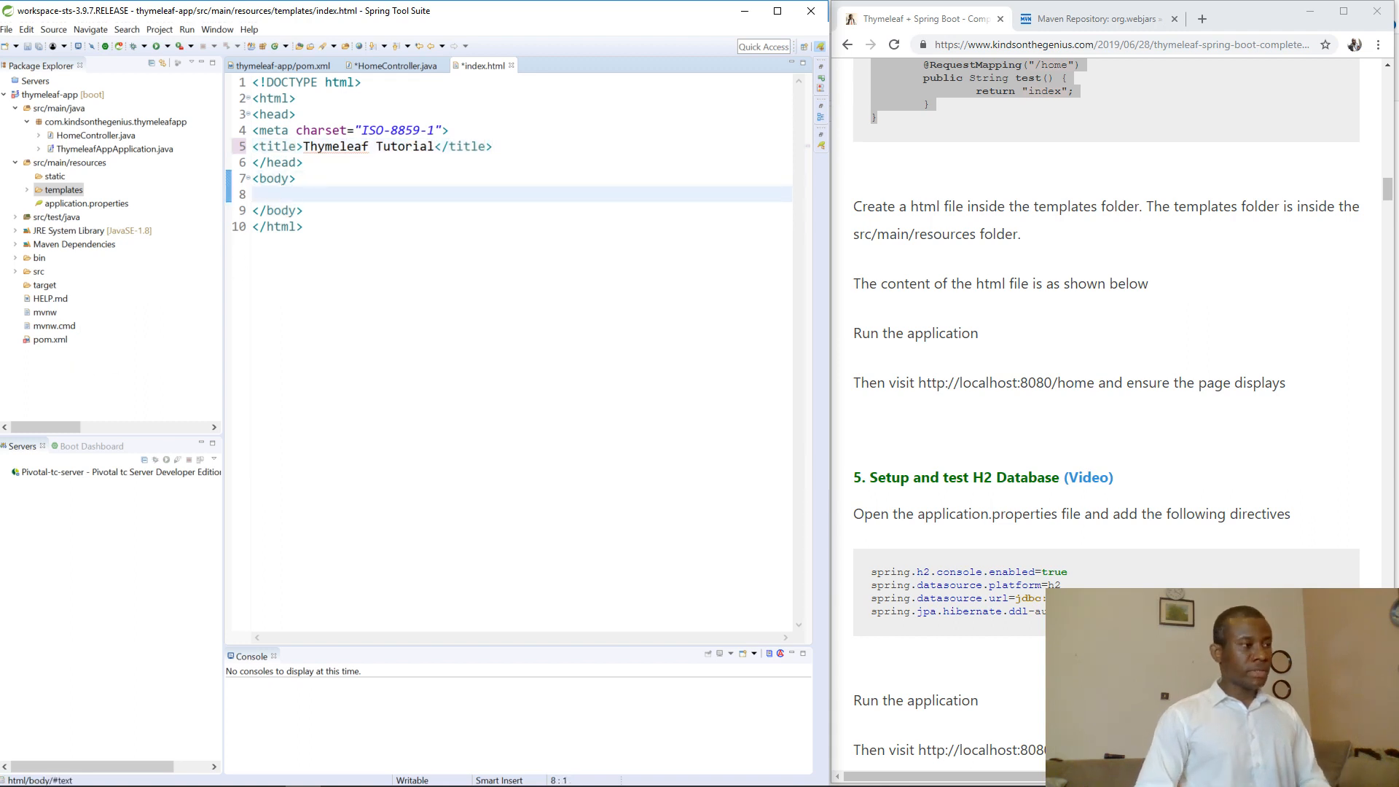
pyautogui.write('<h2>Ever</h2>')
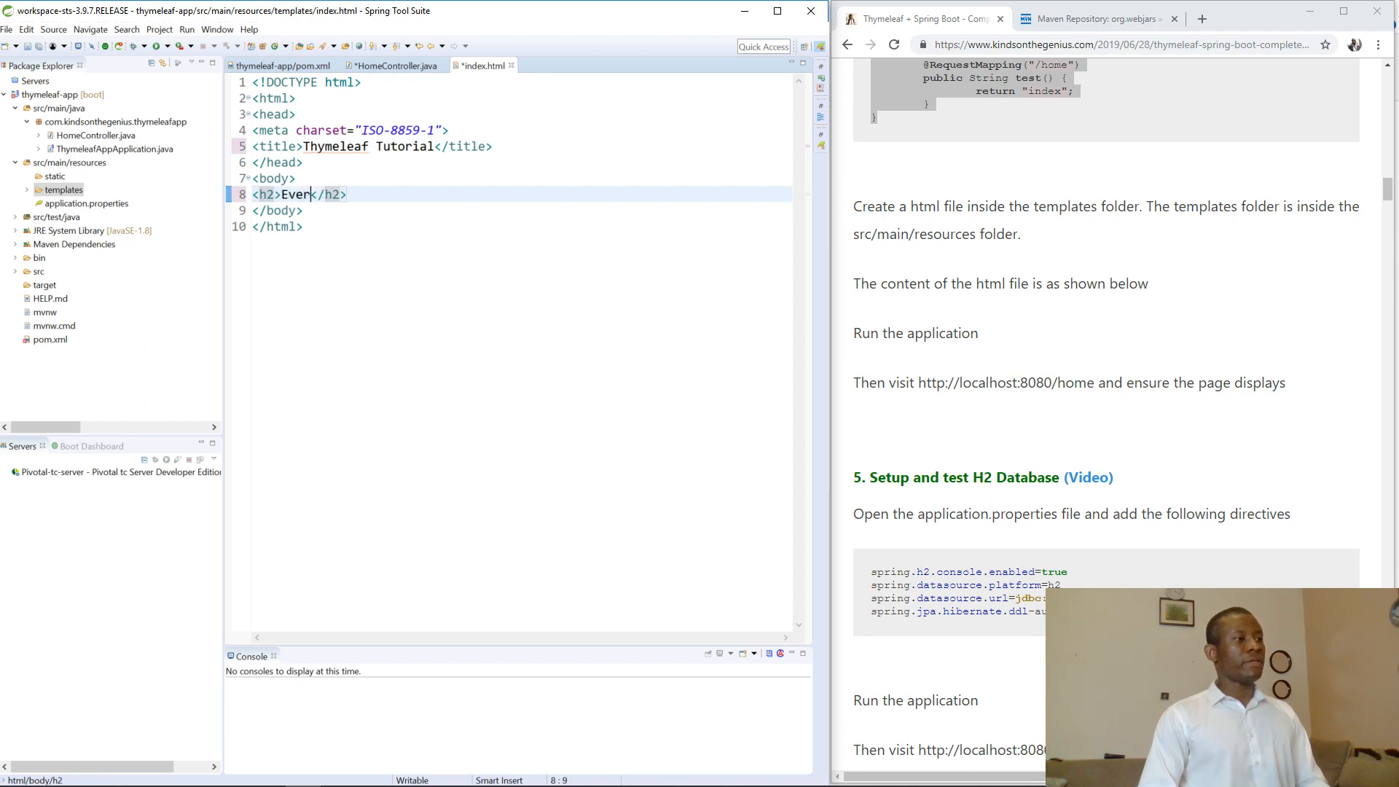
pyautogui.write('ything works so far!')
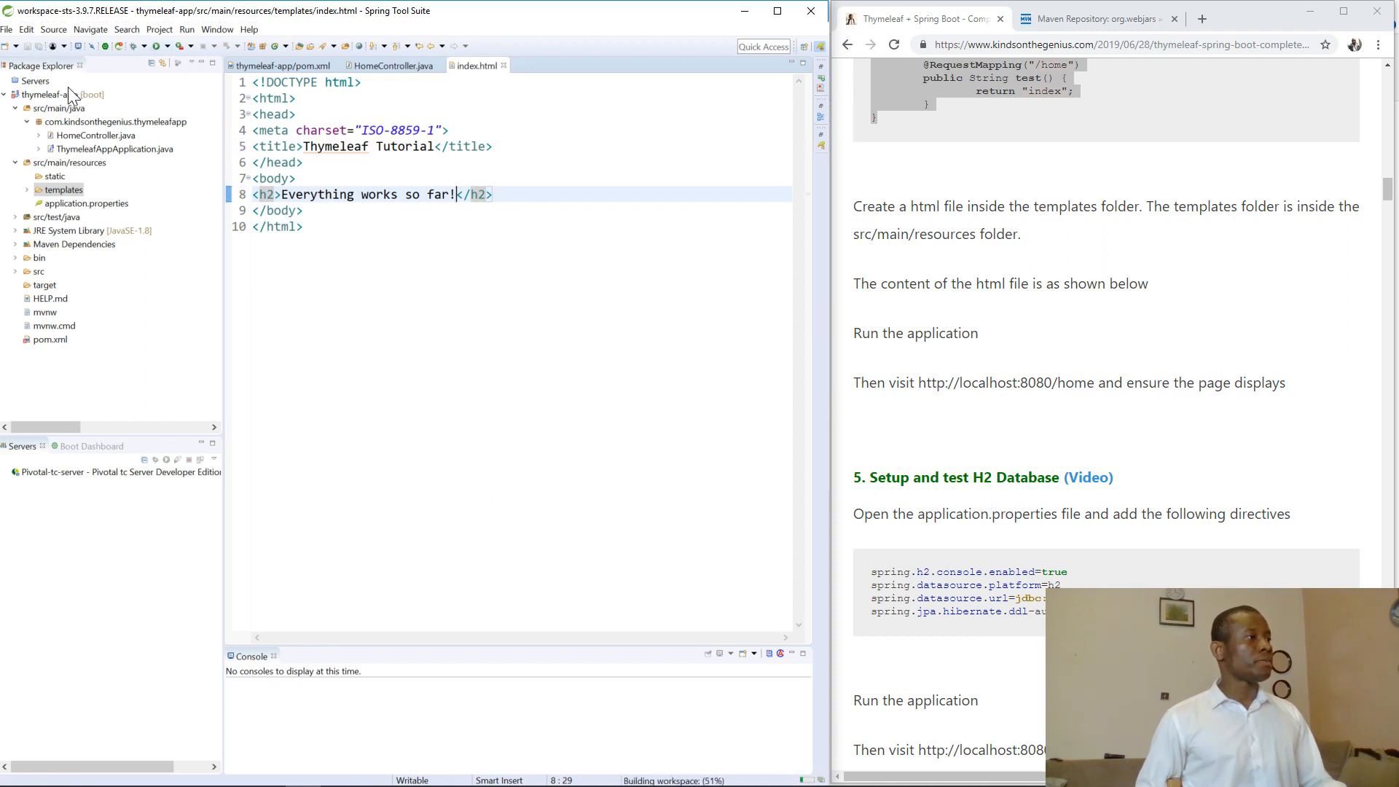
# - Run thymeleaf-app as a Spring Boot App and begin entering the local address in the browser
pyautogui.rightClick(62, 94)
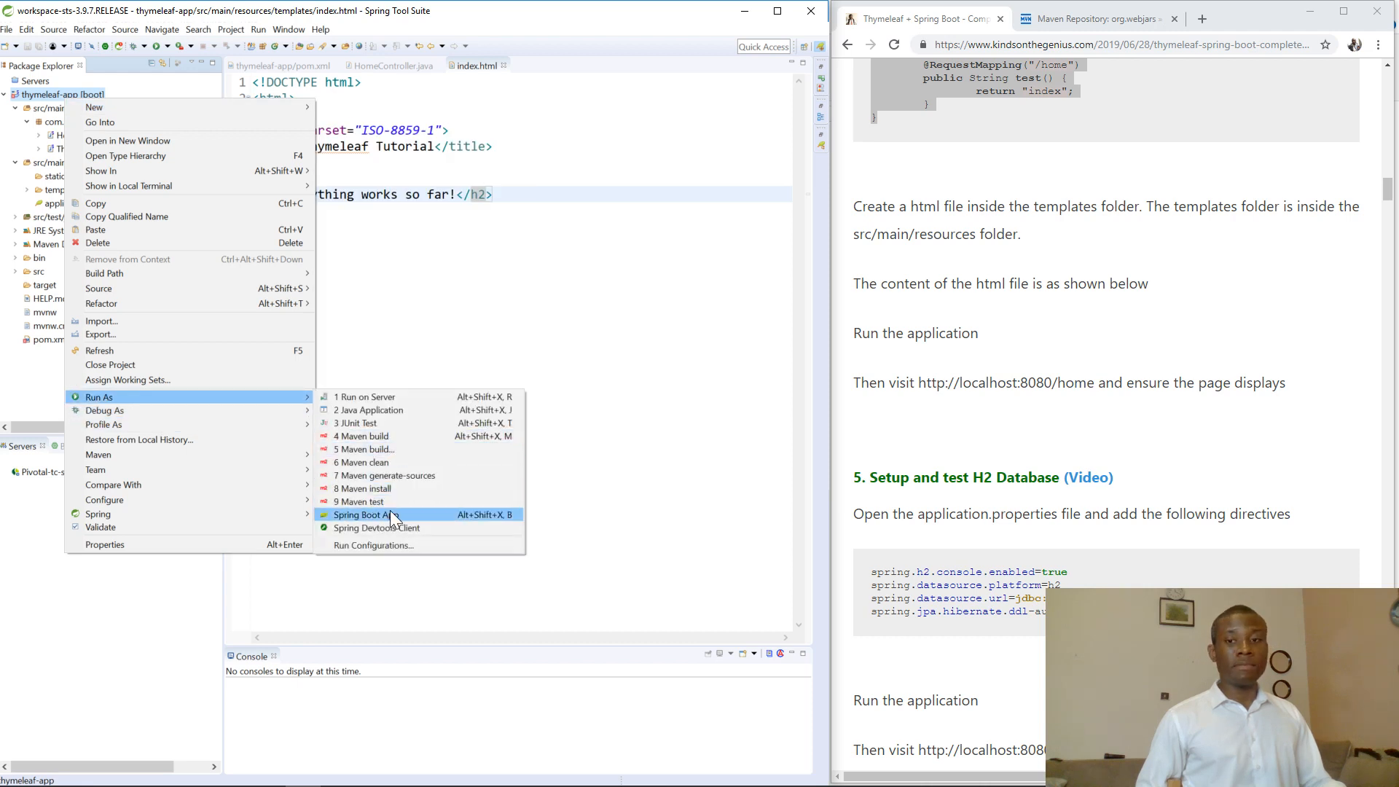
pyautogui.click(364, 514)
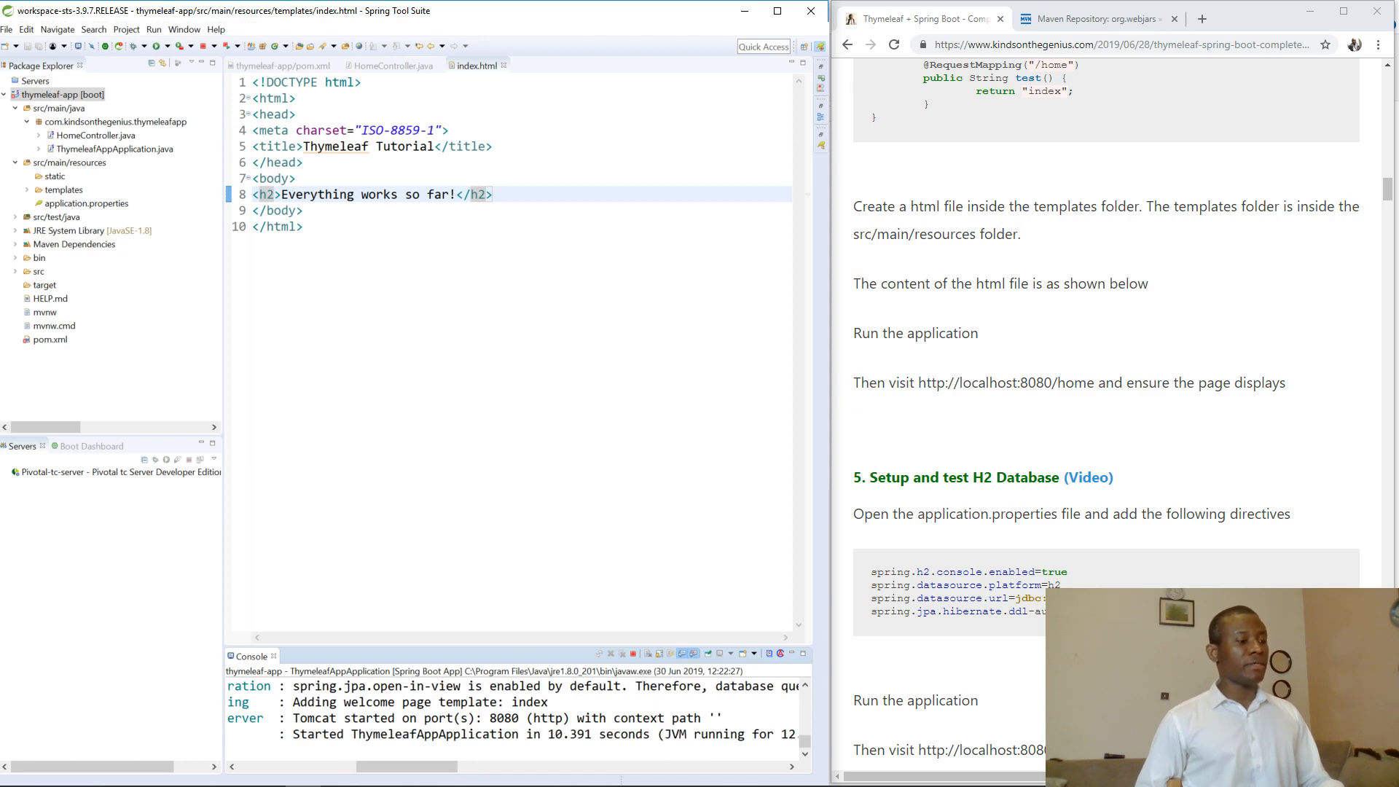
pyautogui.click(1096, 19)
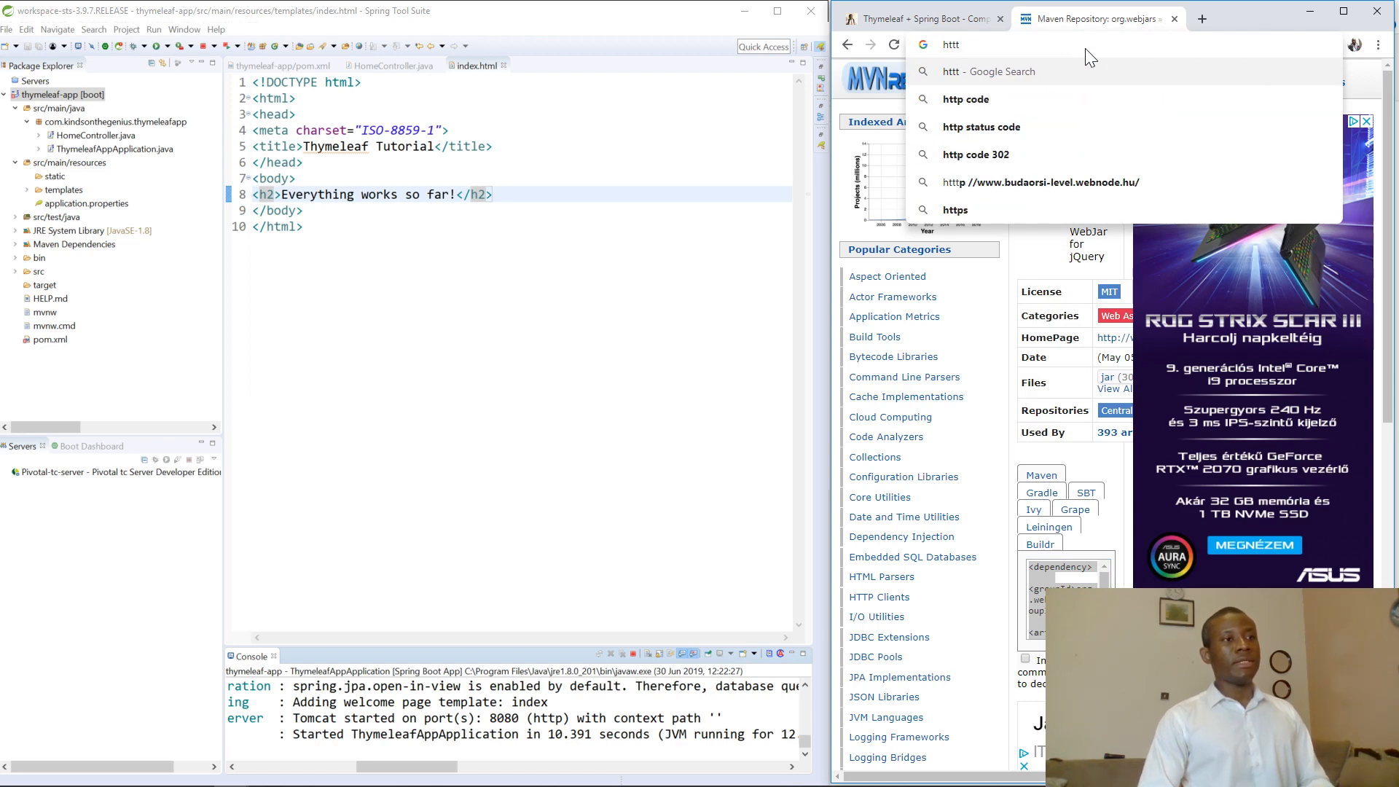
pyautogui.write('http://adsense.com')
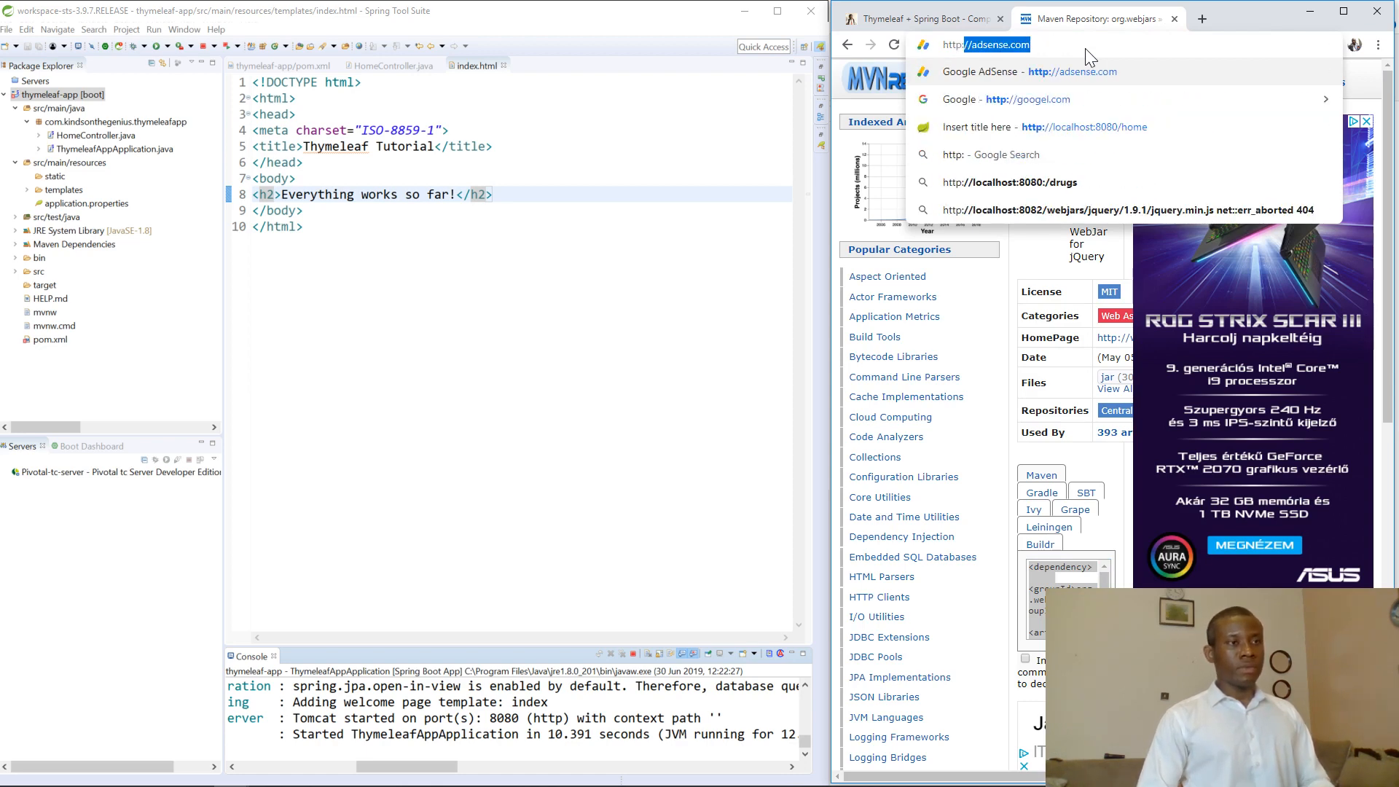